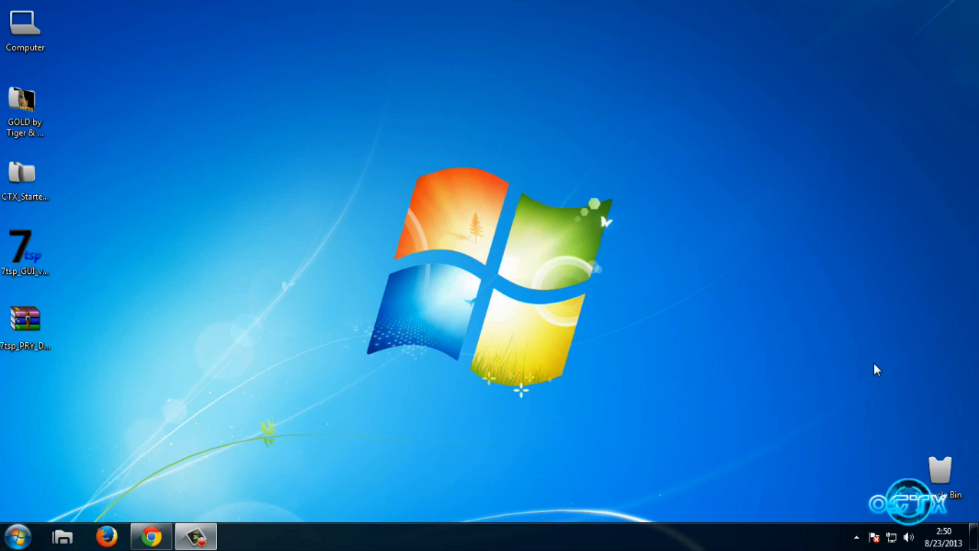
{"action": "mouse_move", "coordinate": [600, 300]}
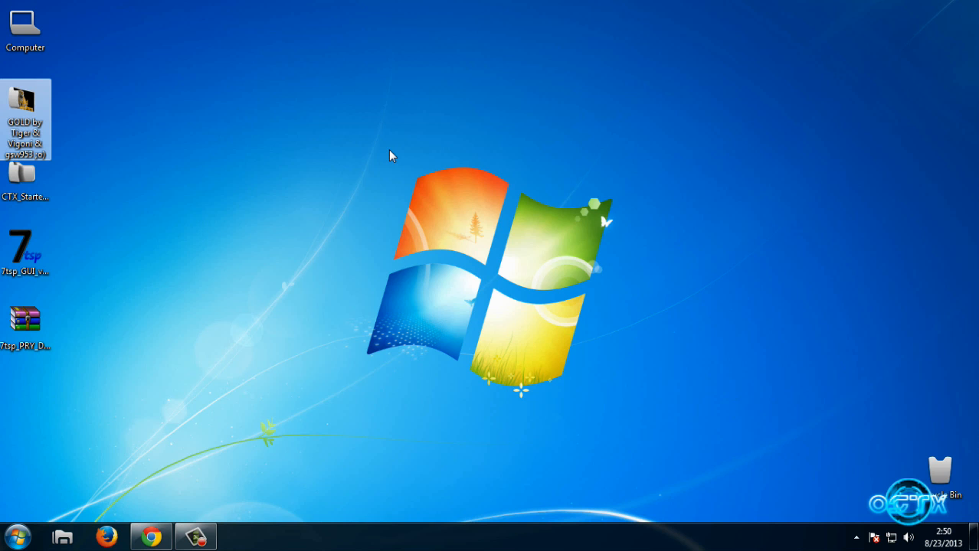
{"action": "mouse_move", "coordinate": [318, 248]}
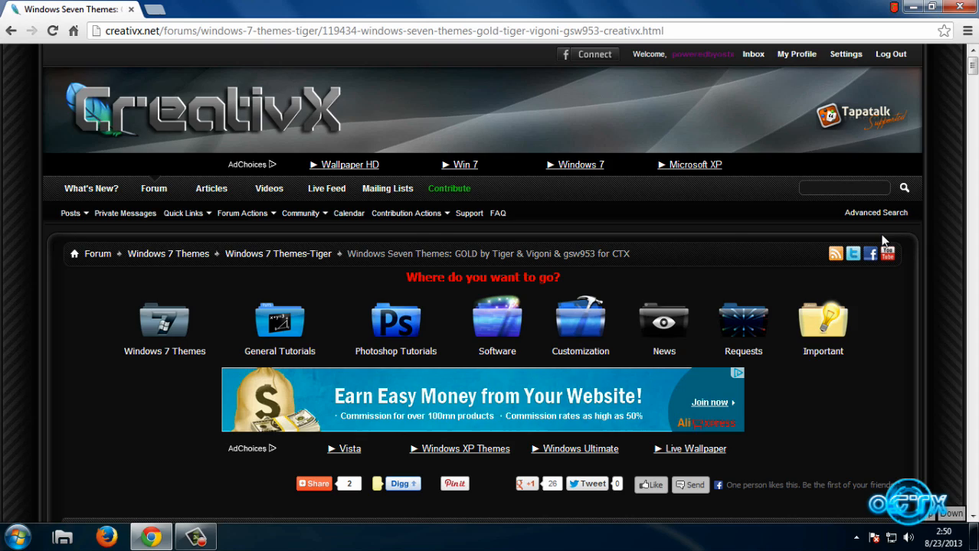
Step: Scroll the CreativX thread down to the Attached Files section with the GOLD theme .rar link
{"action": "scroll", "scroll_direction": "down", "scroll_amount": 3}
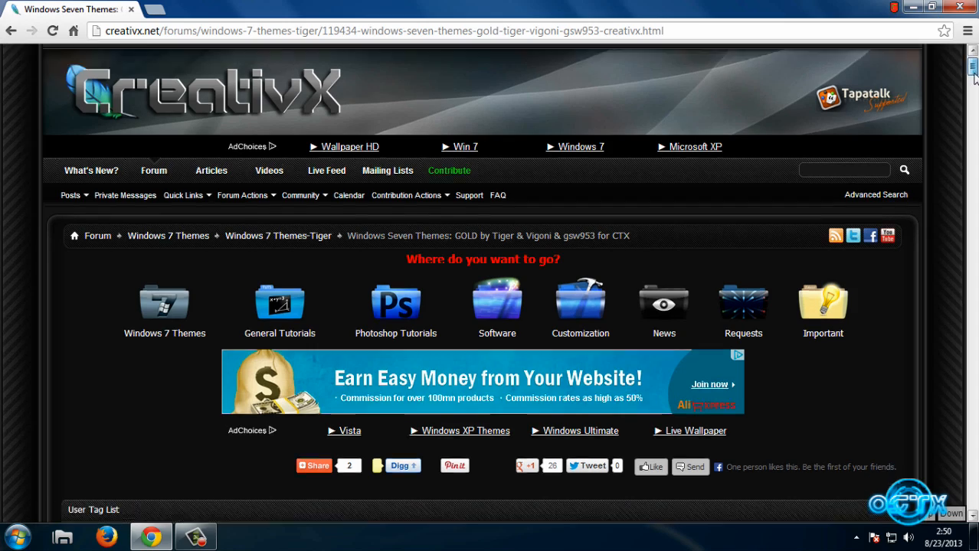
{"action": "scroll", "scroll_direction": "down", "scroll_amount": 3}
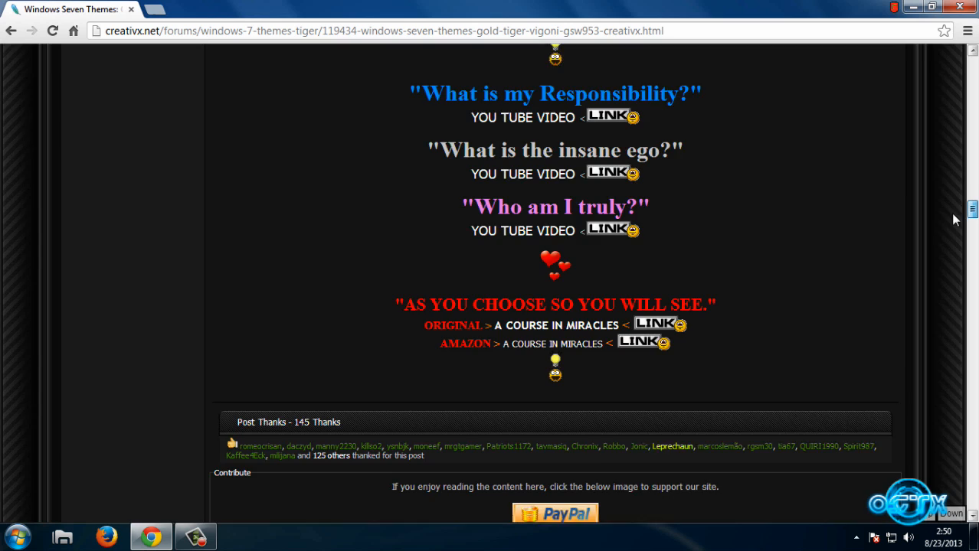
{"action": "scroll", "scroll_direction": "down", "scroll_amount": 3}
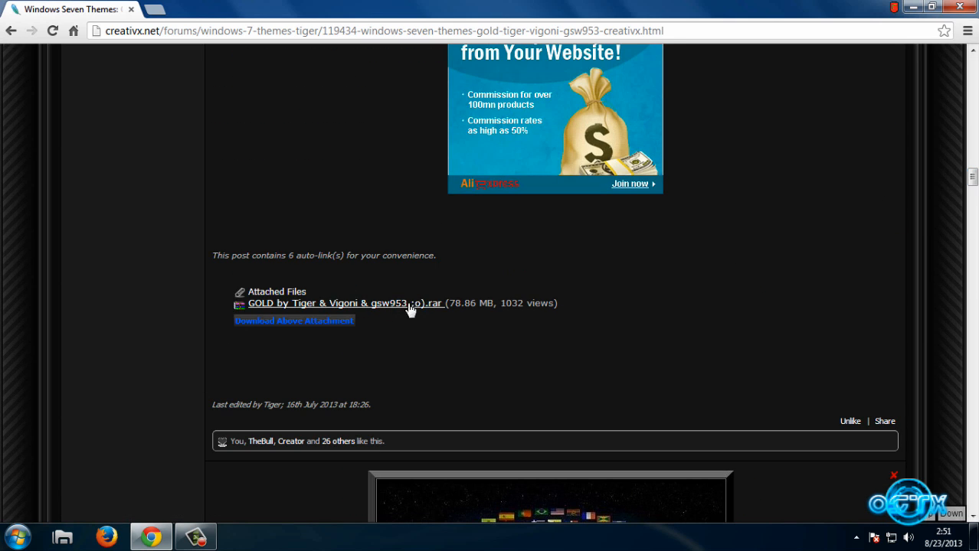
{"action": "mouse_move", "coordinate": [353, 306]}
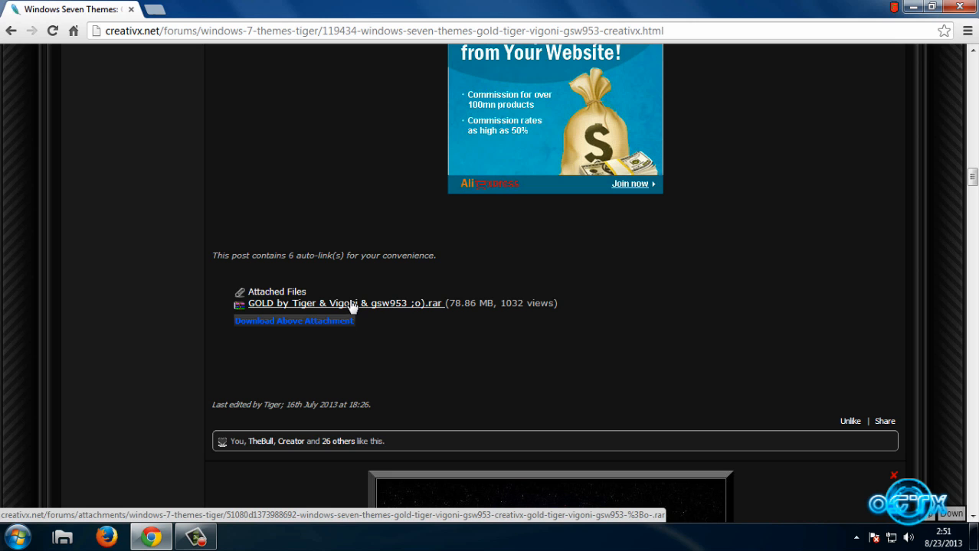
{"action": "mouse_move", "coordinate": [967, 18]}
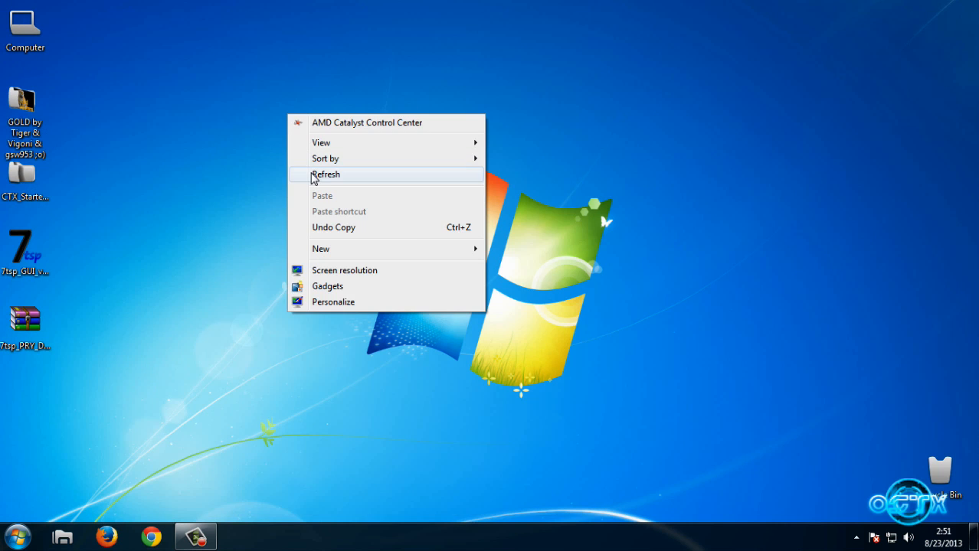
Step: Refresh the desktop and browse into CTX_Starter > CTX_Starter_Kit_v_1 with the CTX_Kit_V1 application
{"action": "left_click", "coordinate": [326, 175]}
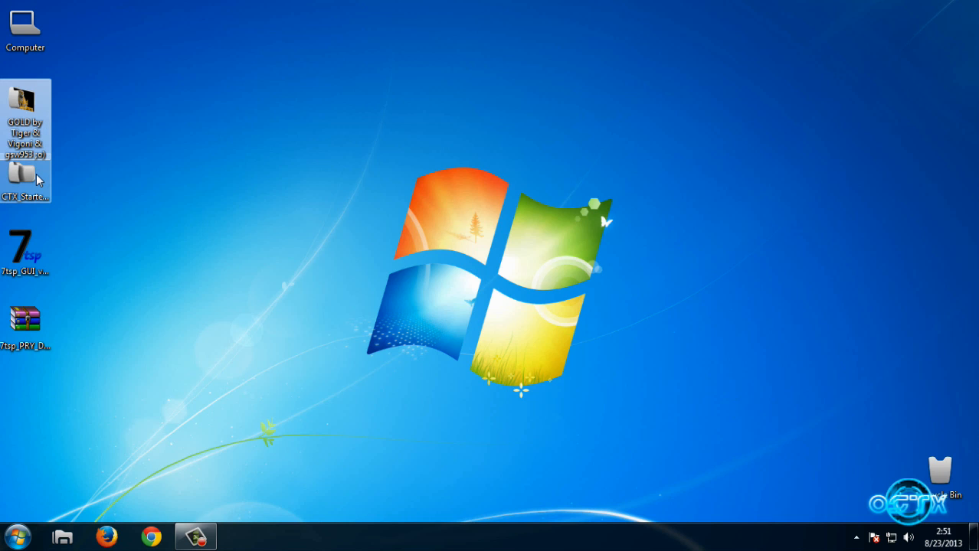
{"action": "double_click", "coordinate": [24, 178]}
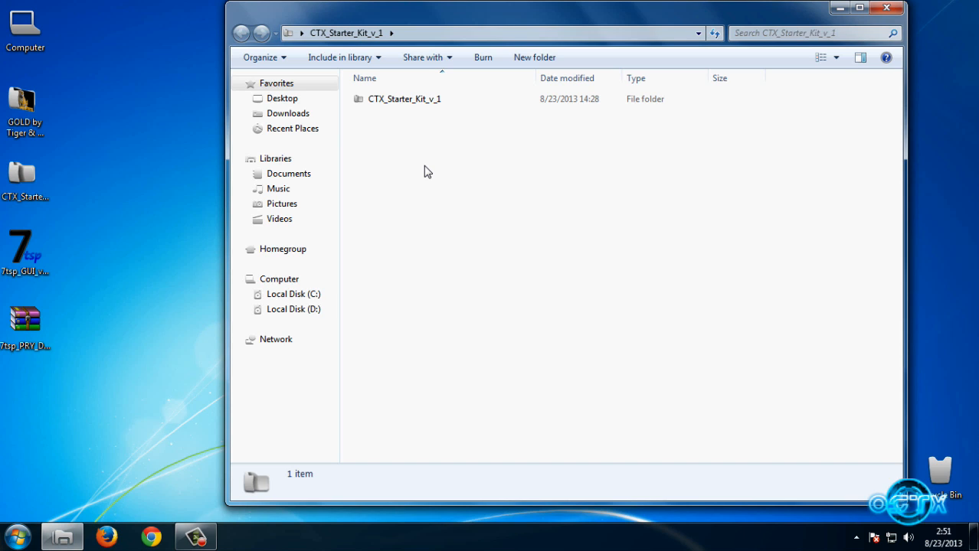
{"action": "left_click", "coordinate": [405, 98]}
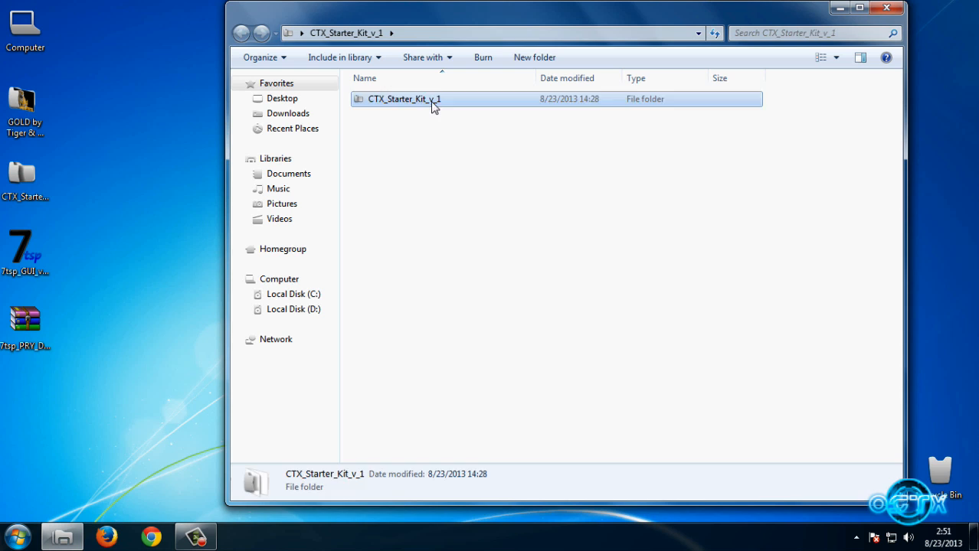
{"action": "double_click", "coordinate": [404, 98]}
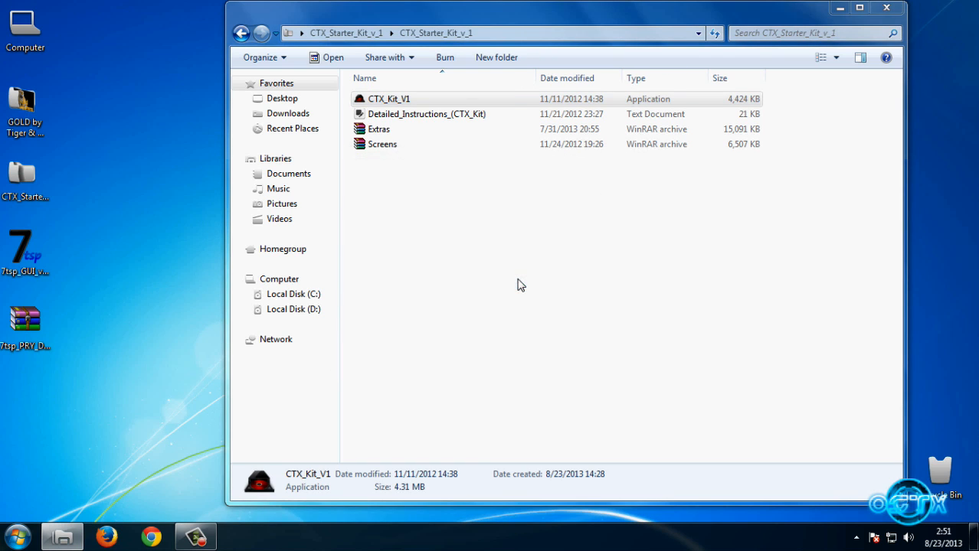
Step: Run CTX_Kit_V1, acknowledge the already-installed notice and answer 1 to restart now
{"action": "double_click", "coordinate": [389, 98]}
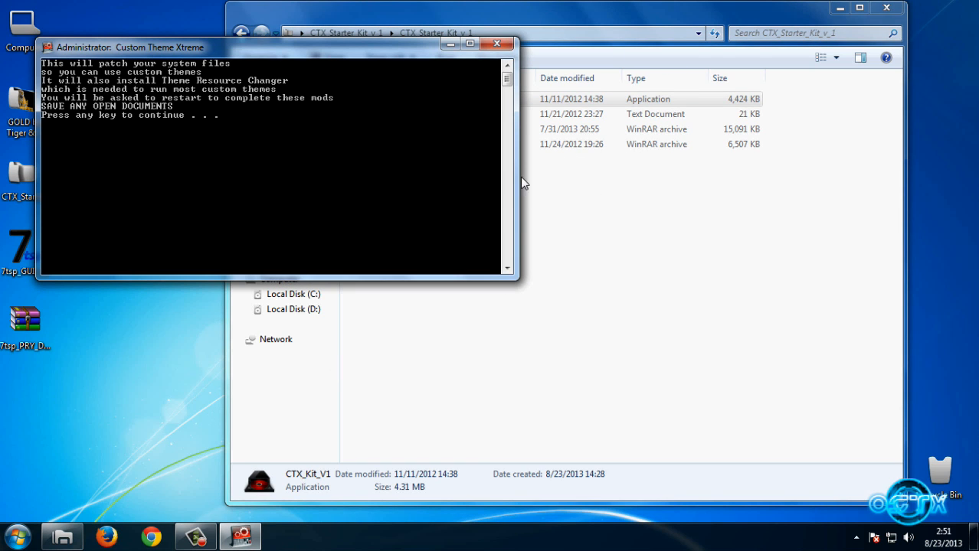
{"action": "mouse_move", "coordinate": [481, 162]}
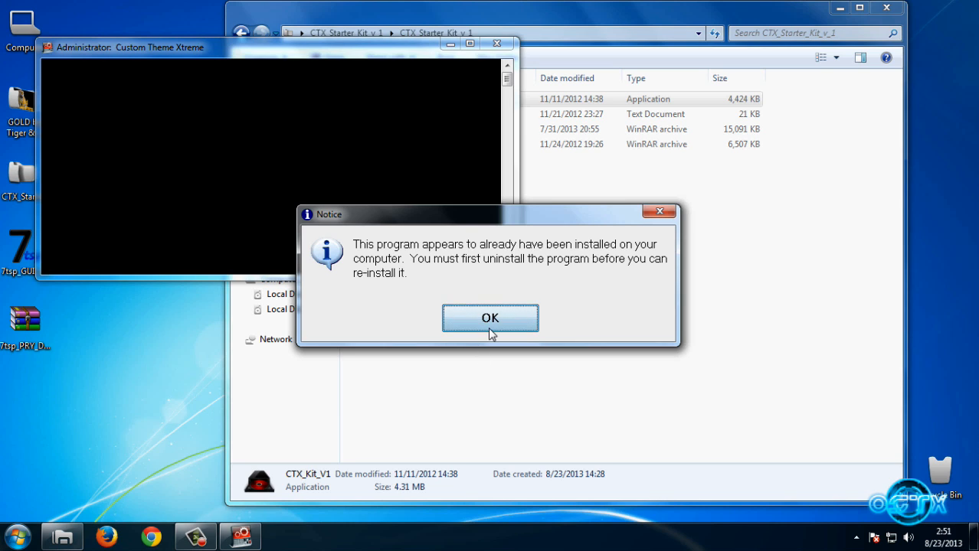
{"action": "left_click", "coordinate": [490, 317]}
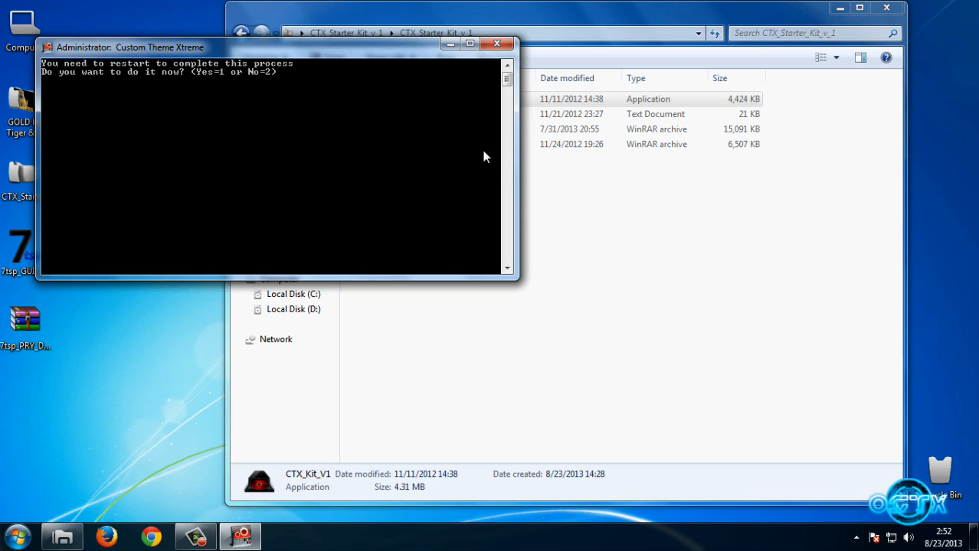
{"action": "type", "text": "1"}
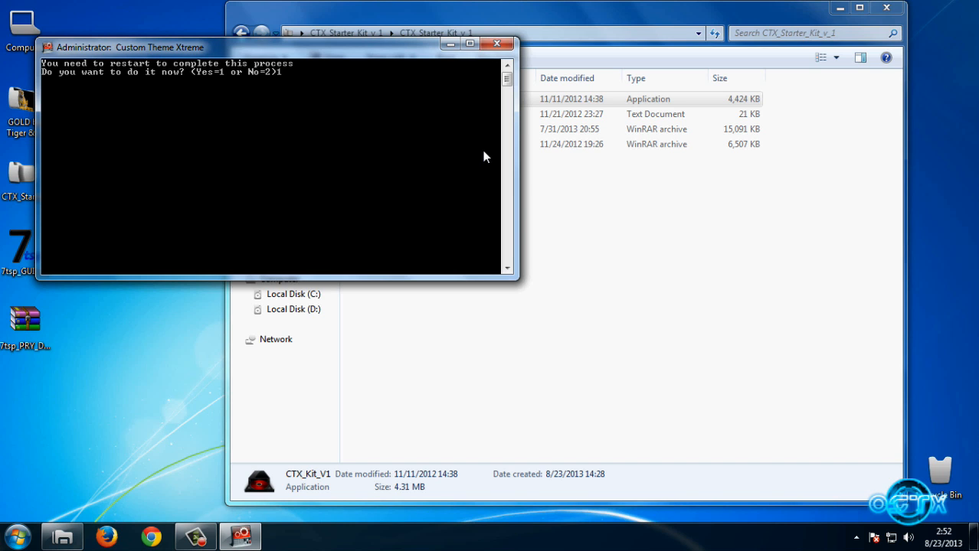
{"action": "key", "text": "BackSpace"}
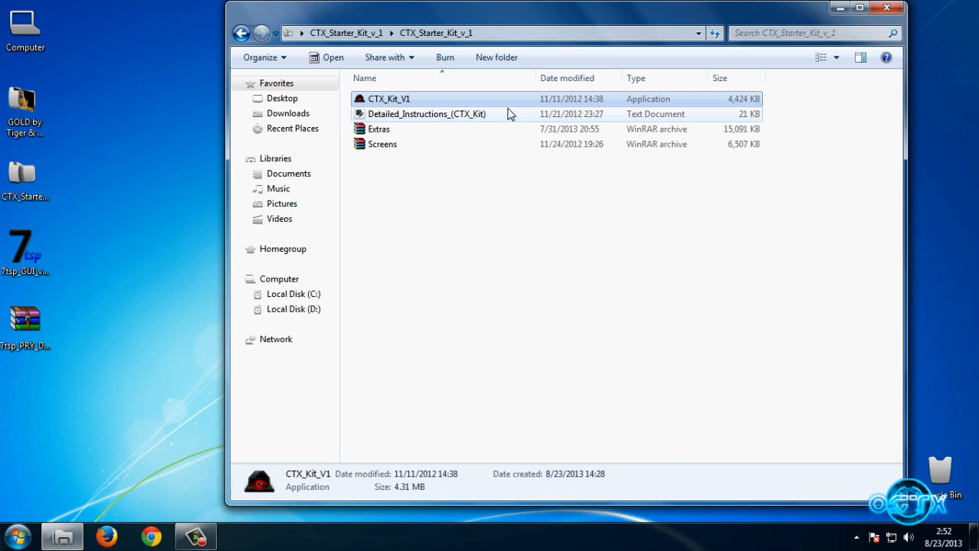
Step: Leave the starter kit, browse into the desktop GOLD theme folder and view preview image 1
{"action": "left_click", "coordinate": [860, 9]}
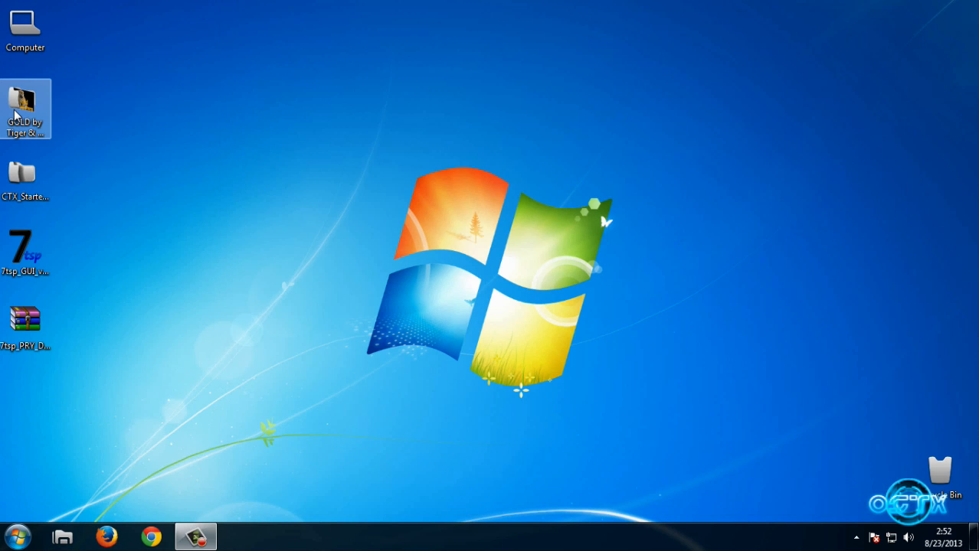
{"action": "double_click", "coordinate": [24, 105]}
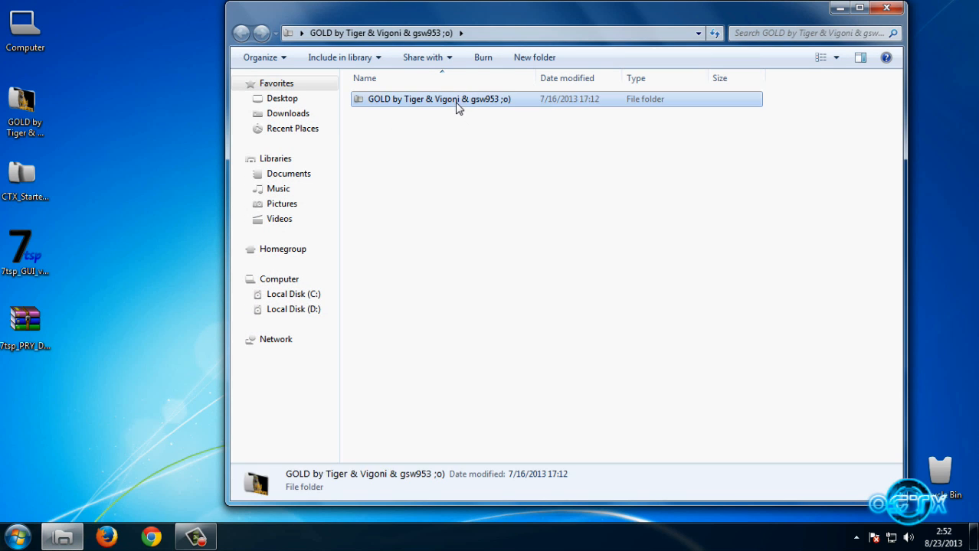
{"action": "double_click", "coordinate": [438, 98]}
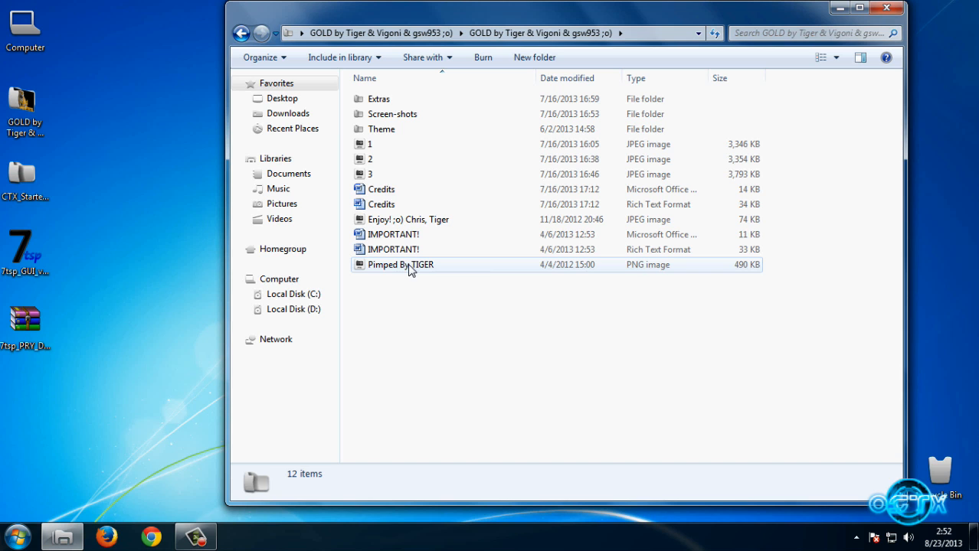
{"action": "mouse_move", "coordinate": [386, 144]}
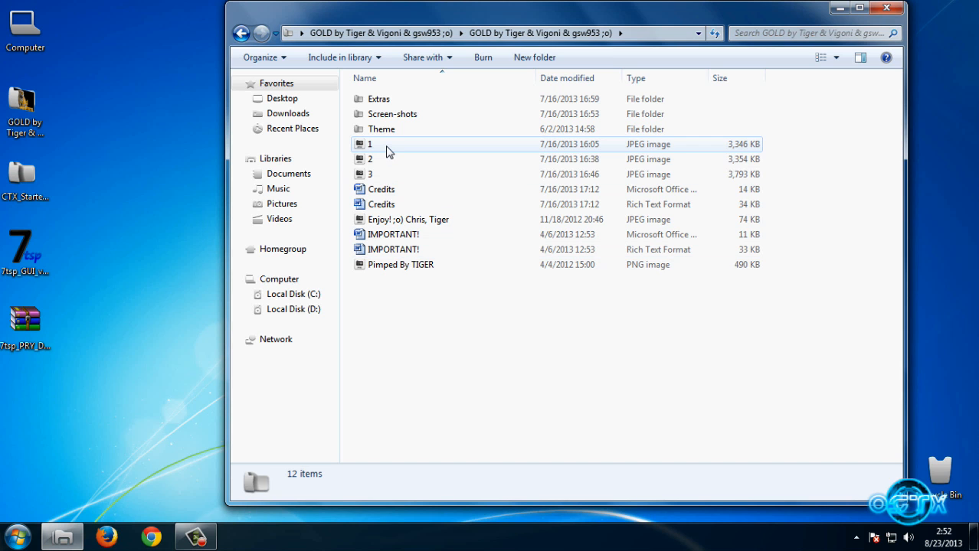
{"action": "double_click", "coordinate": [371, 144]}
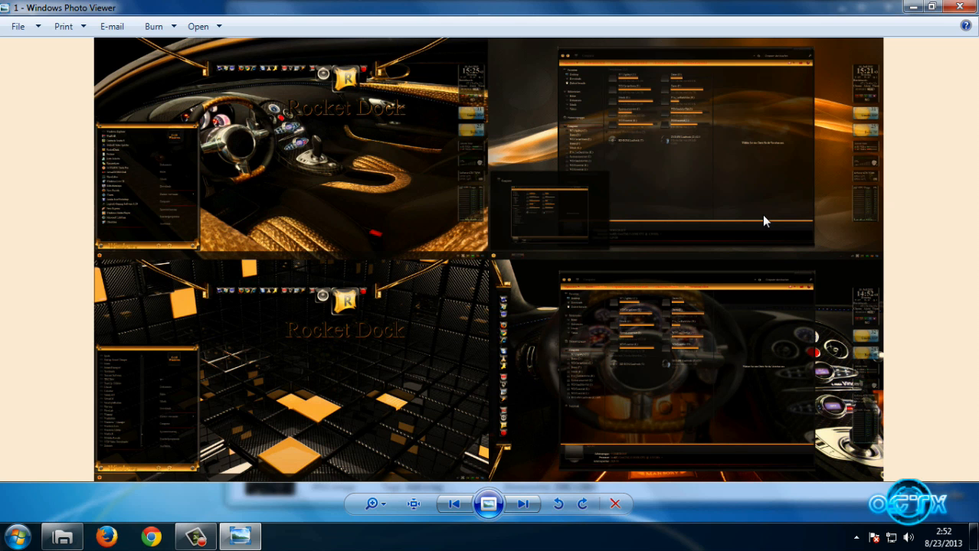
Step: Step through preview images 2 and 3, then close Windows Photo Viewer
{"action": "left_click", "coordinate": [522, 503]}
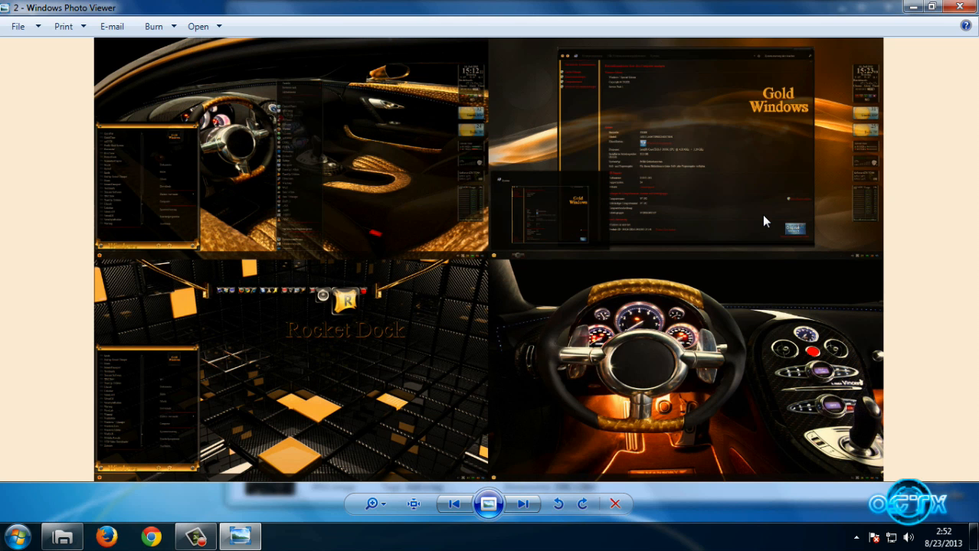
{"action": "left_click", "coordinate": [524, 504]}
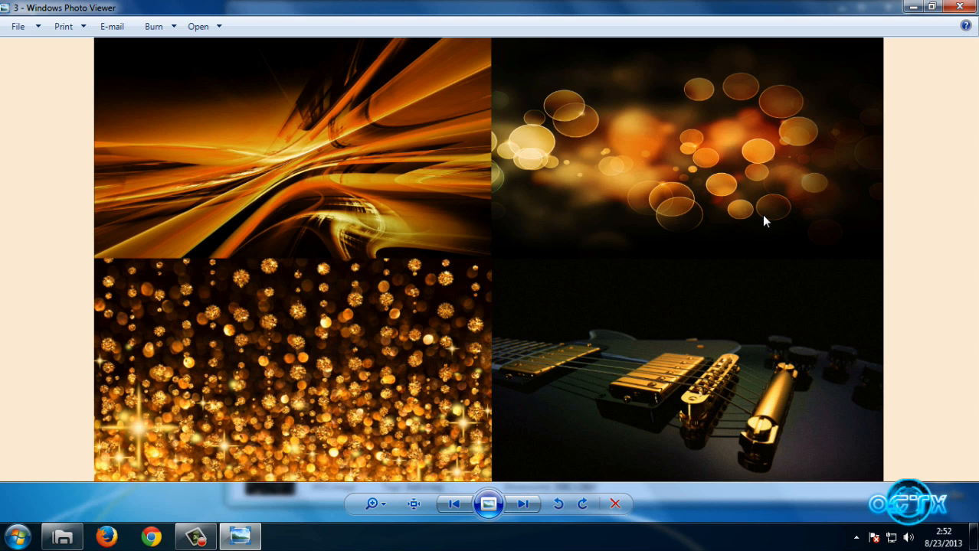
{"action": "left_click", "coordinate": [453, 504]}
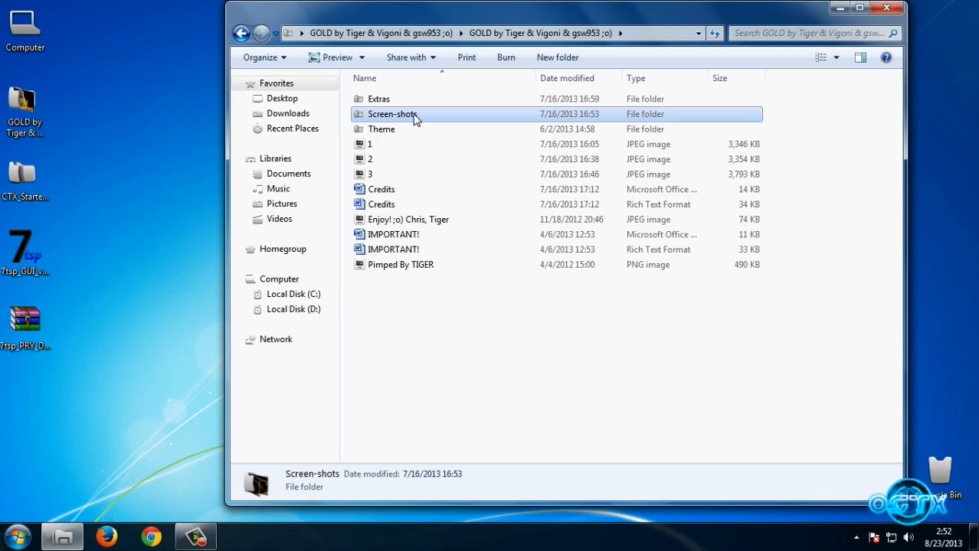
Step: Browse the Screen-shots folder's gold desktop screenshots in Photo Viewer, then close it
{"action": "double_click", "coordinate": [392, 113]}
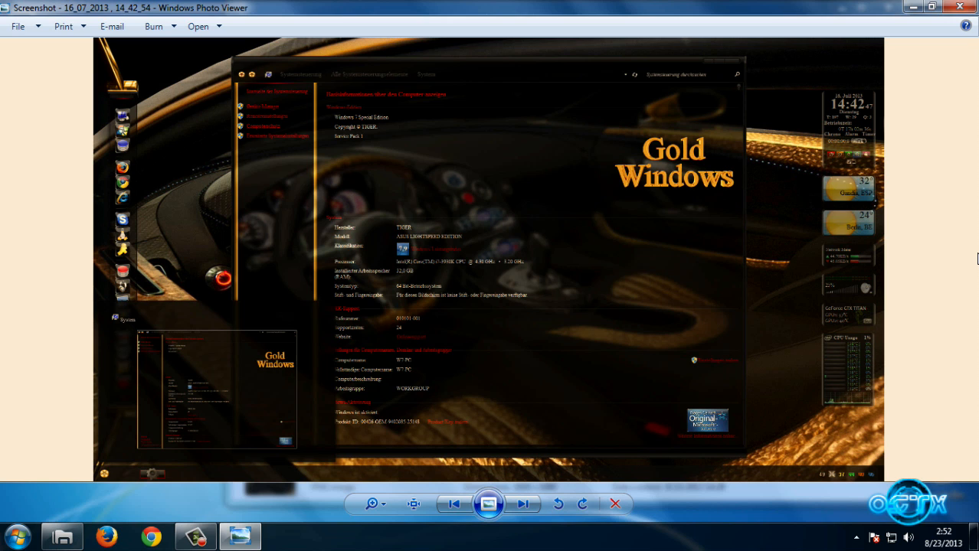
{"action": "left_click", "coordinate": [524, 502]}
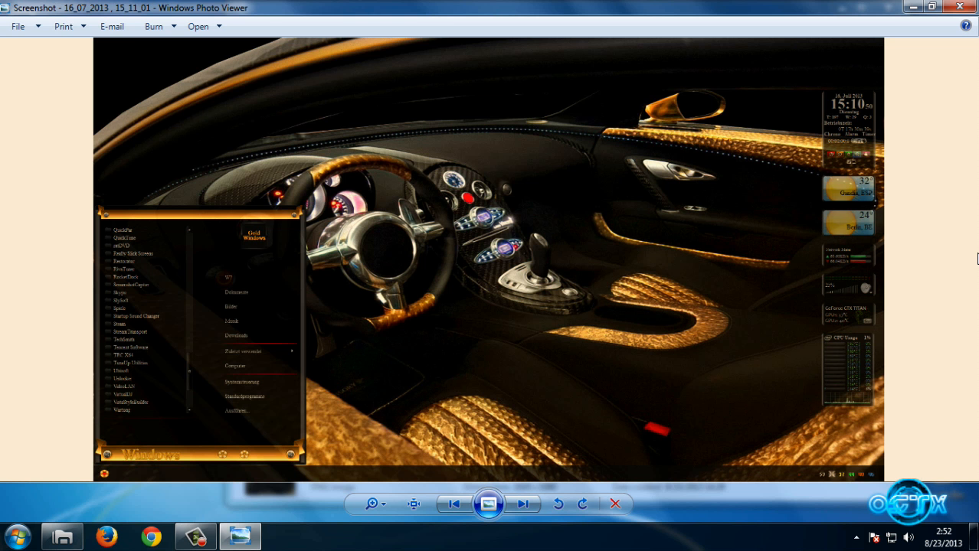
{"action": "left_click", "coordinate": [524, 504]}
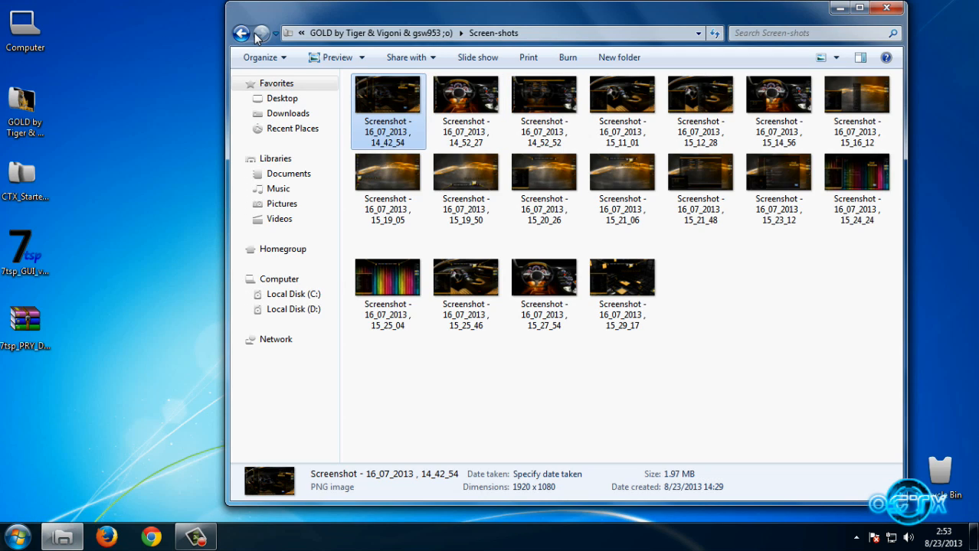
Step: Go back to the GOLD theme folder and browse into Extras > Copy Delete Animation Modder
{"action": "left_click", "coordinate": [242, 34]}
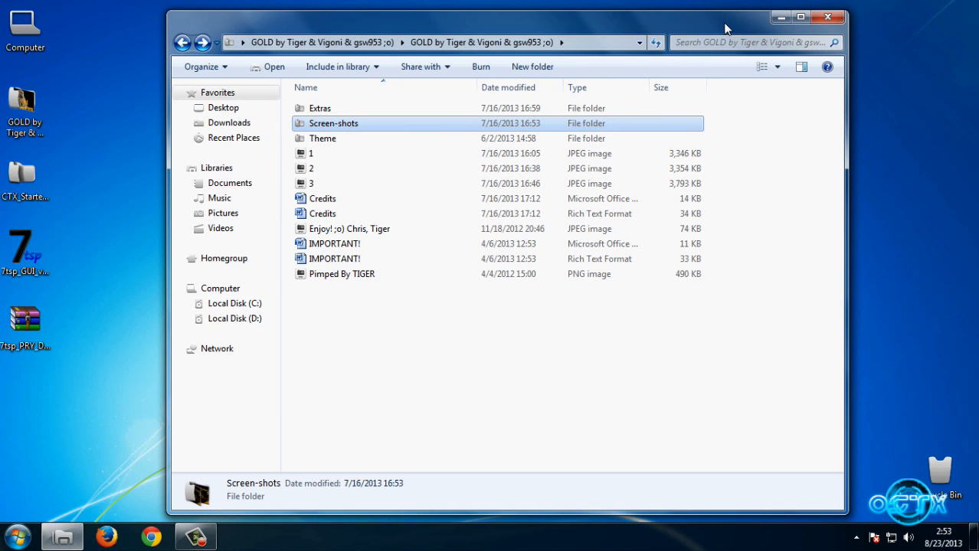
{"action": "left_click", "coordinate": [800, 17]}
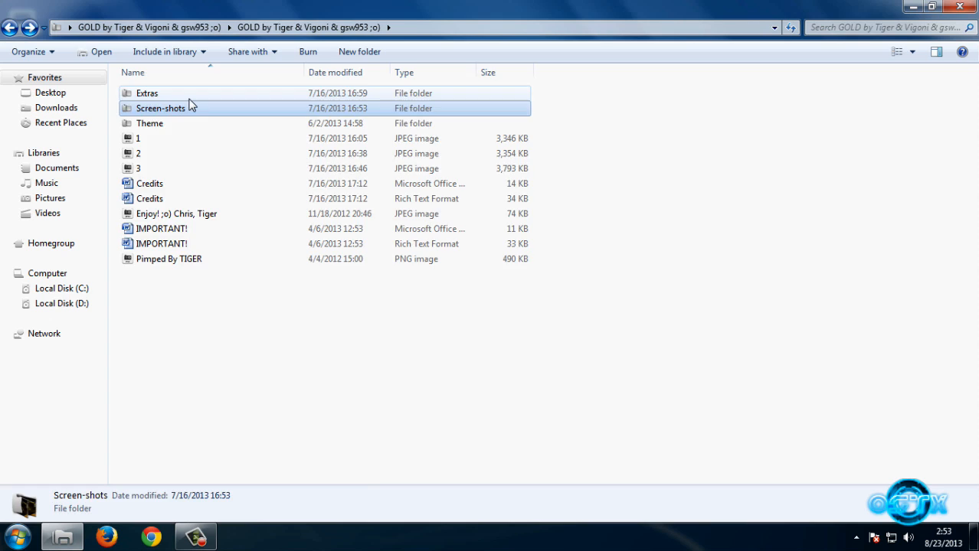
{"action": "double_click", "coordinate": [147, 94]}
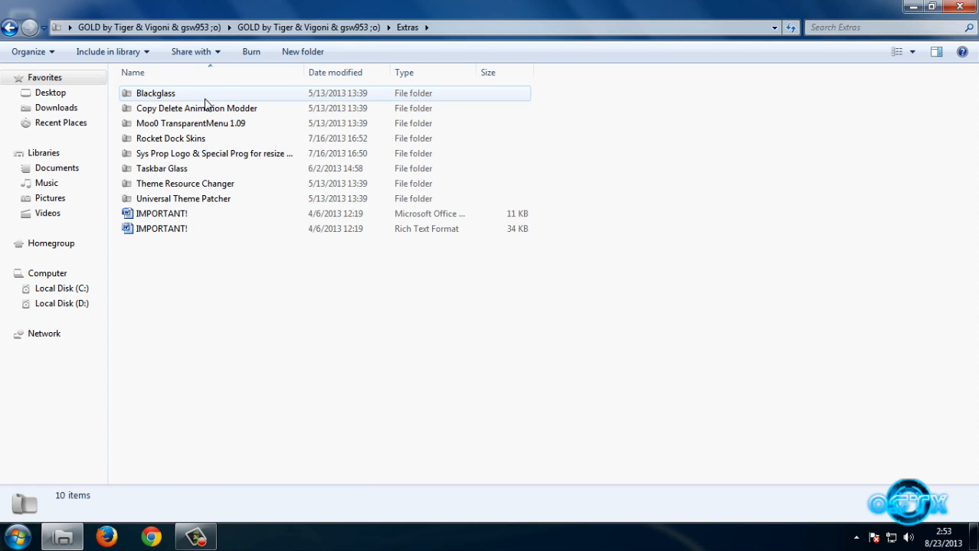
{"action": "mouse_move", "coordinate": [233, 104]}
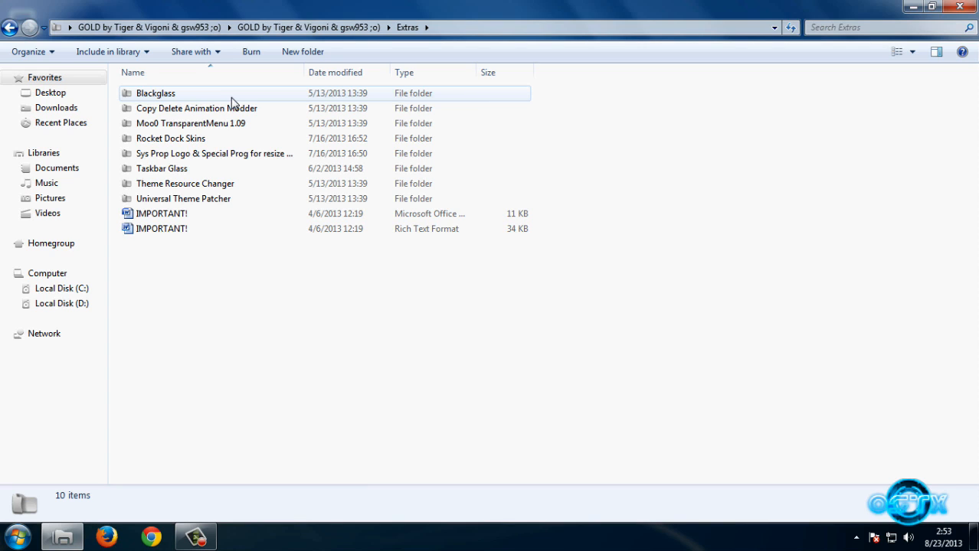
{"action": "mouse_move", "coordinate": [161, 110]}
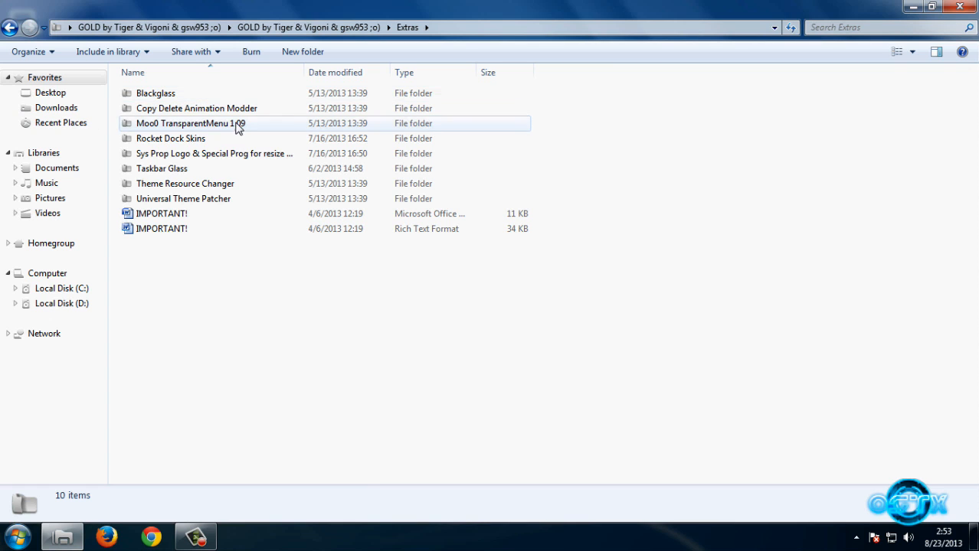
{"action": "double_click", "coordinate": [196, 108]}
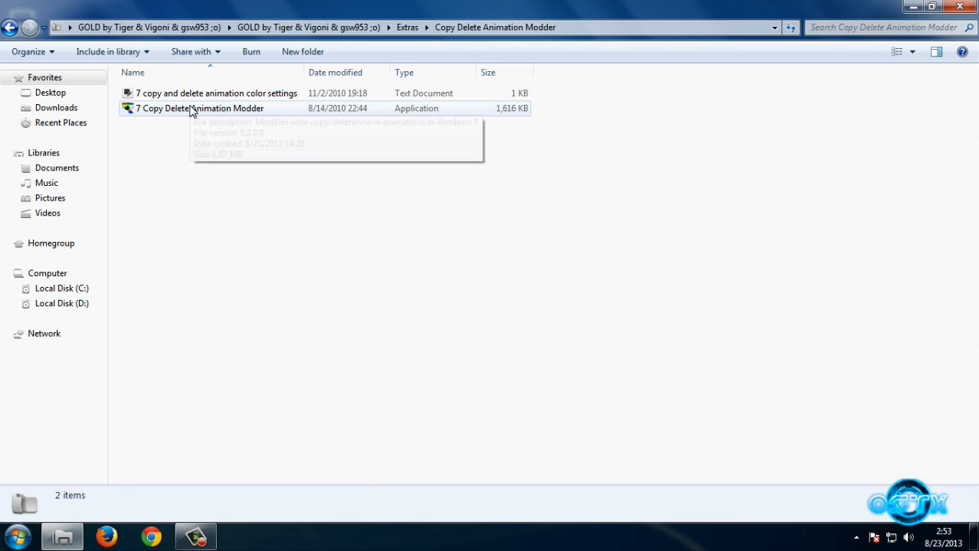
Step: Run 7 Copy Delete Animation Modder.exe and set Color 1 to violet-blue 7979FF
{"action": "double_click", "coordinate": [199, 107]}
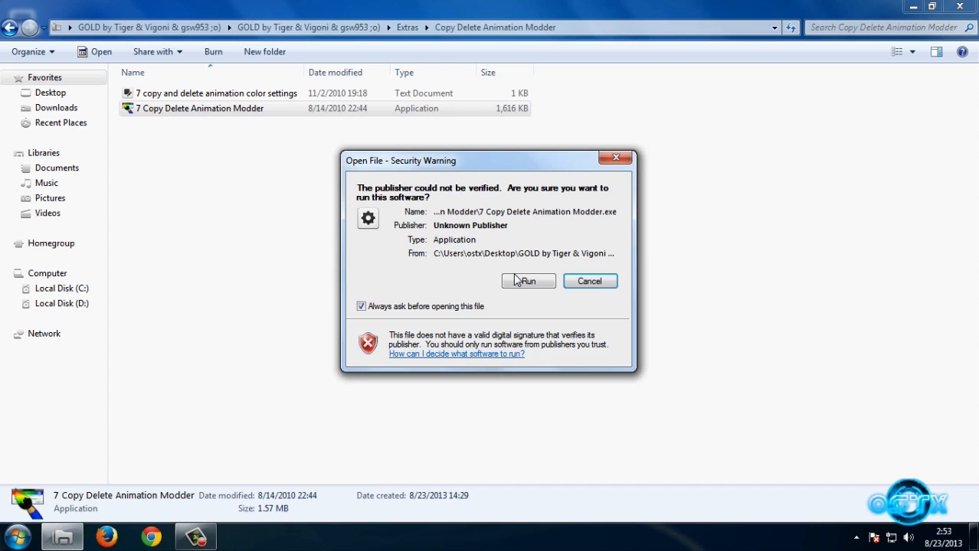
{"action": "left_click", "coordinate": [527, 280]}
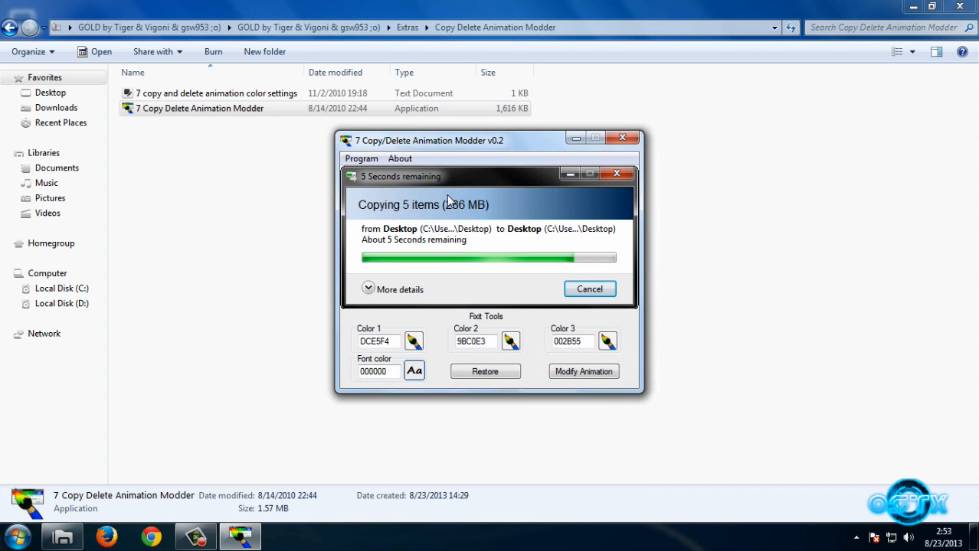
{"action": "mouse_move", "coordinate": [413, 343]}
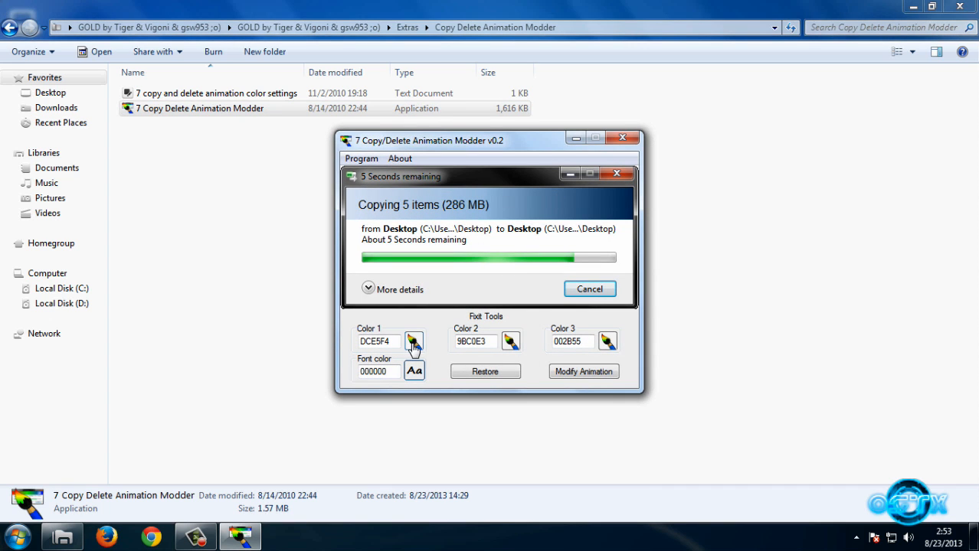
{"action": "left_click", "coordinate": [413, 340]}
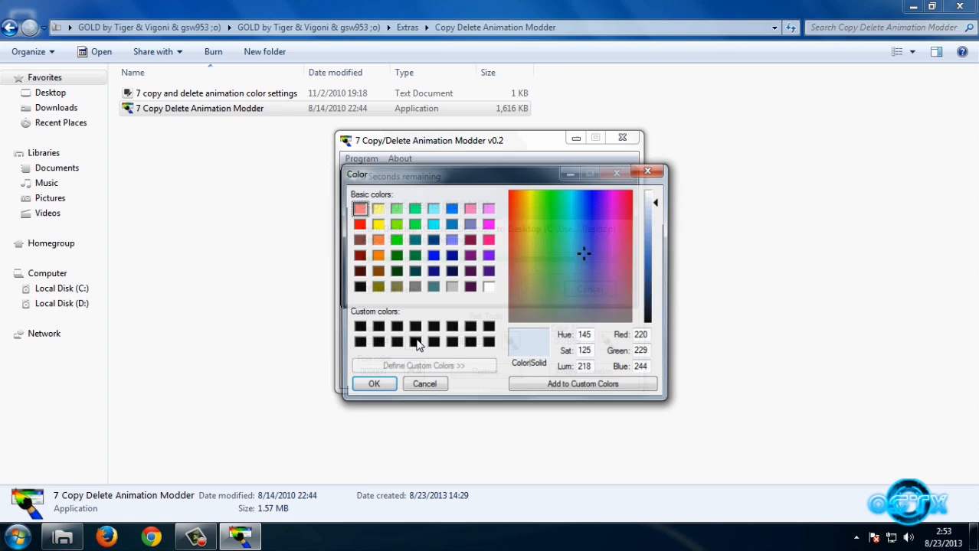
{"action": "left_click", "coordinate": [616, 260]}
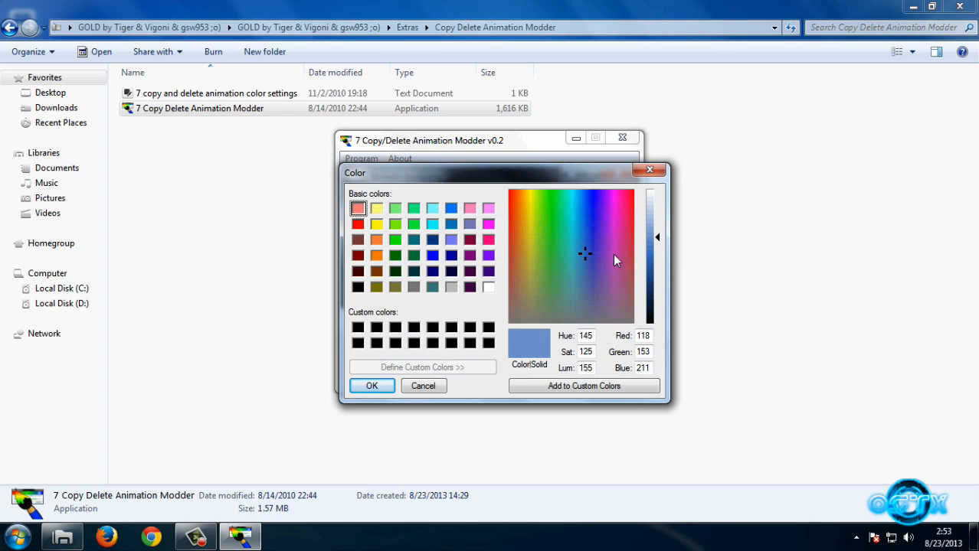
{"action": "left_click", "coordinate": [590, 248]}
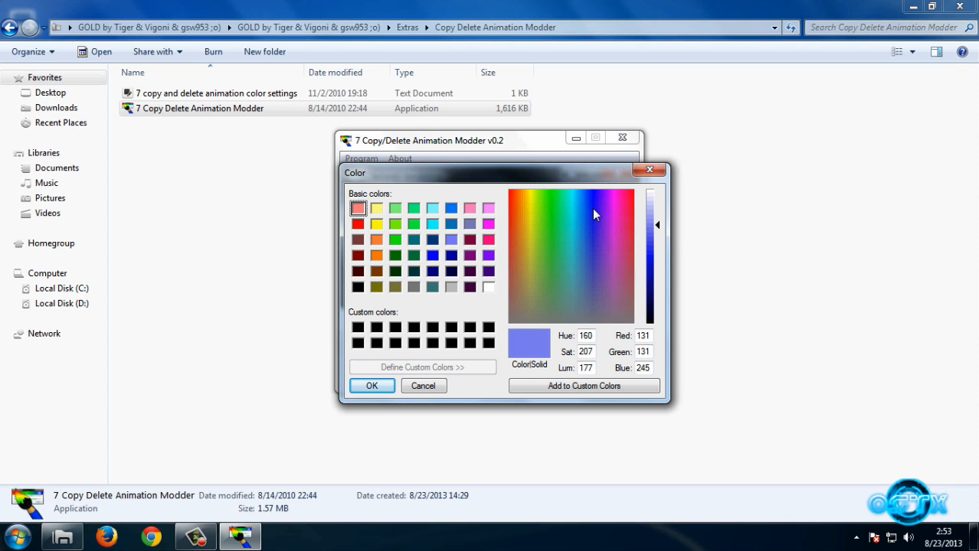
{"action": "left_click", "coordinate": [371, 386]}
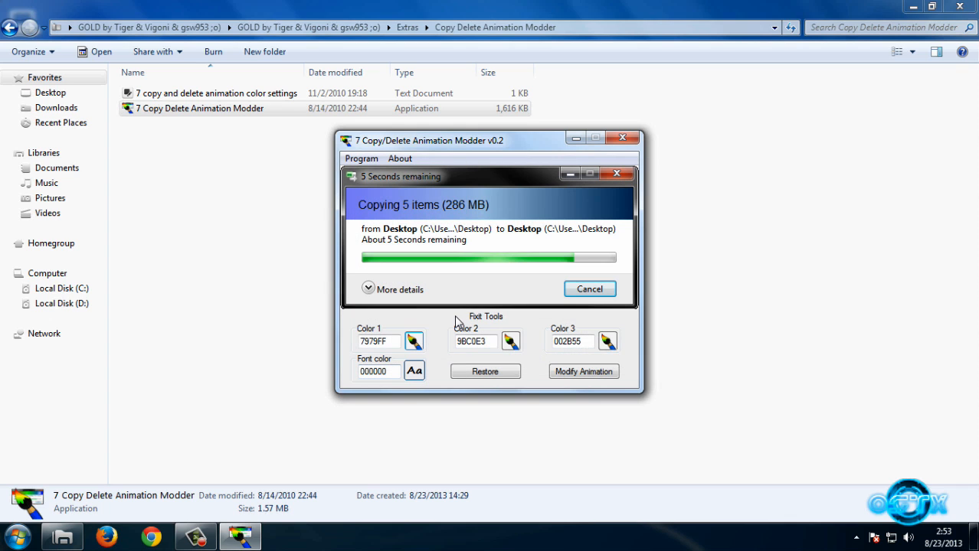
{"action": "mouse_move", "coordinate": [524, 351]}
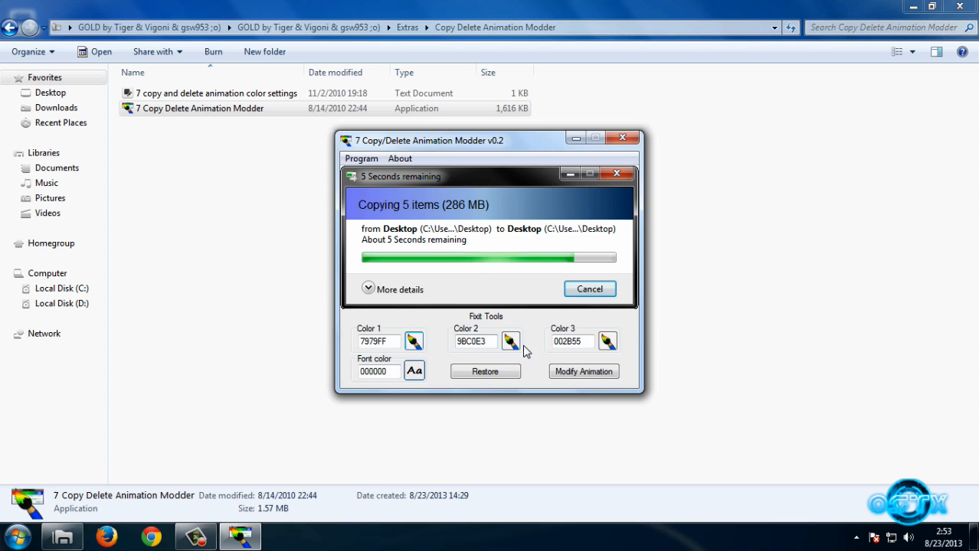
Step: Set Color 2 to deep blue 4724EA and Color 3 to dark navy 001355
{"action": "left_click", "coordinate": [511, 340]}
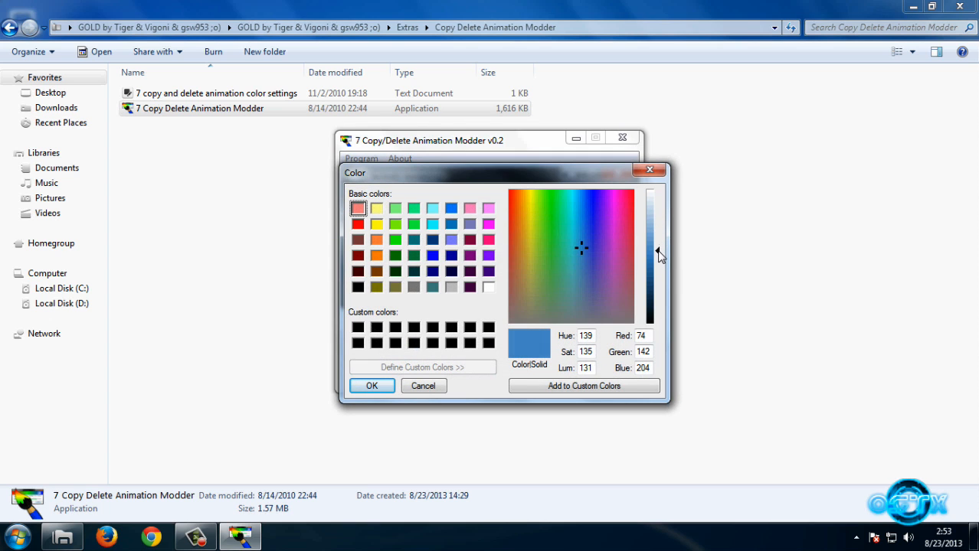
{"action": "left_click", "coordinate": [596, 239]}
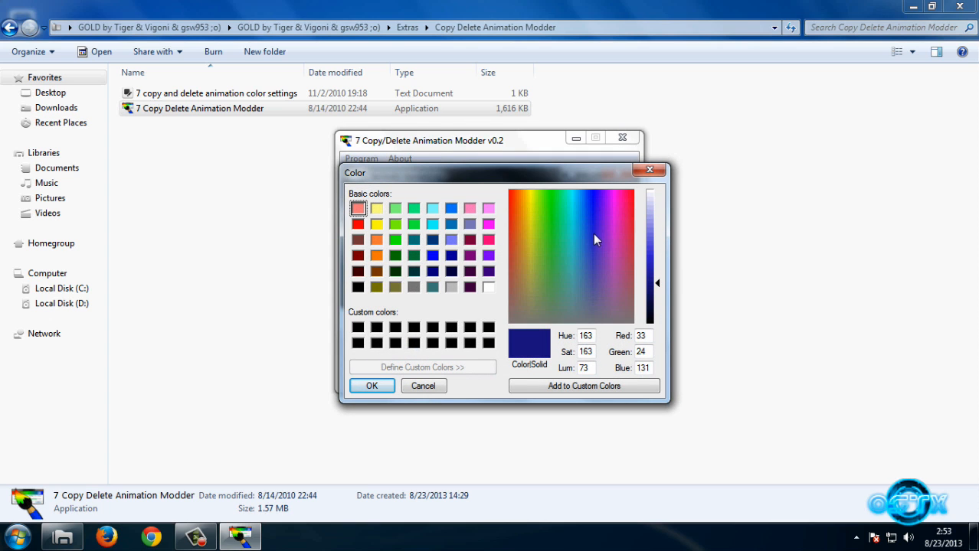
{"action": "left_click", "coordinate": [597, 213]}
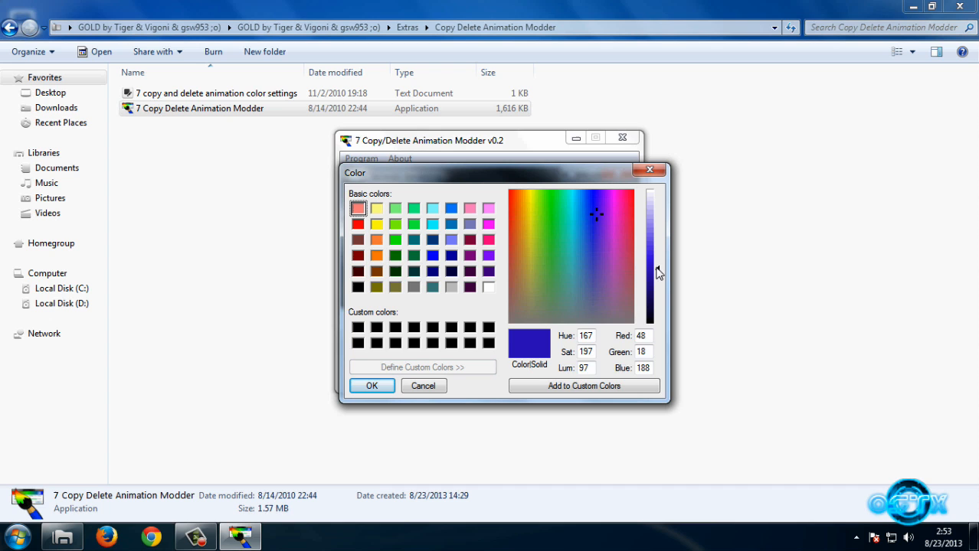
{"action": "left_click", "coordinate": [370, 386]}
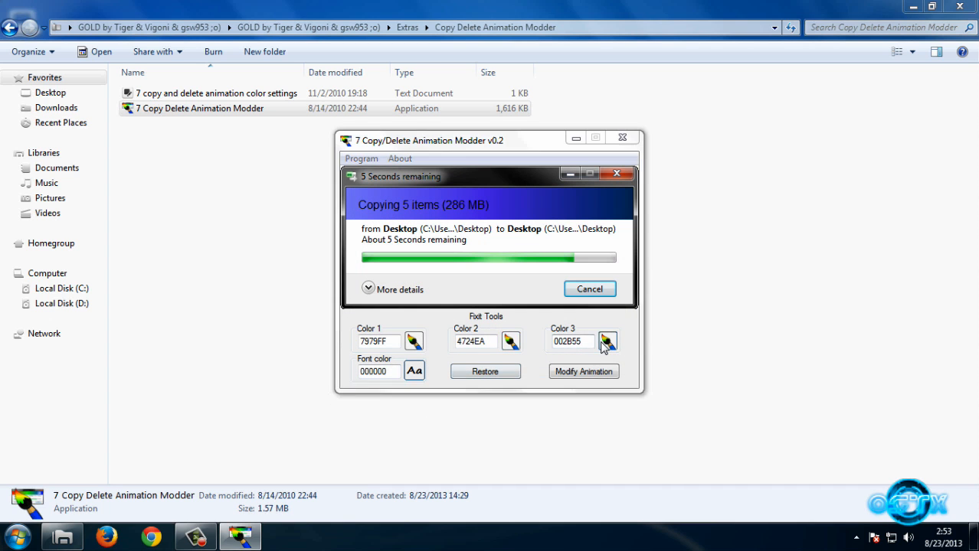
{"action": "left_click", "coordinate": [607, 341]}
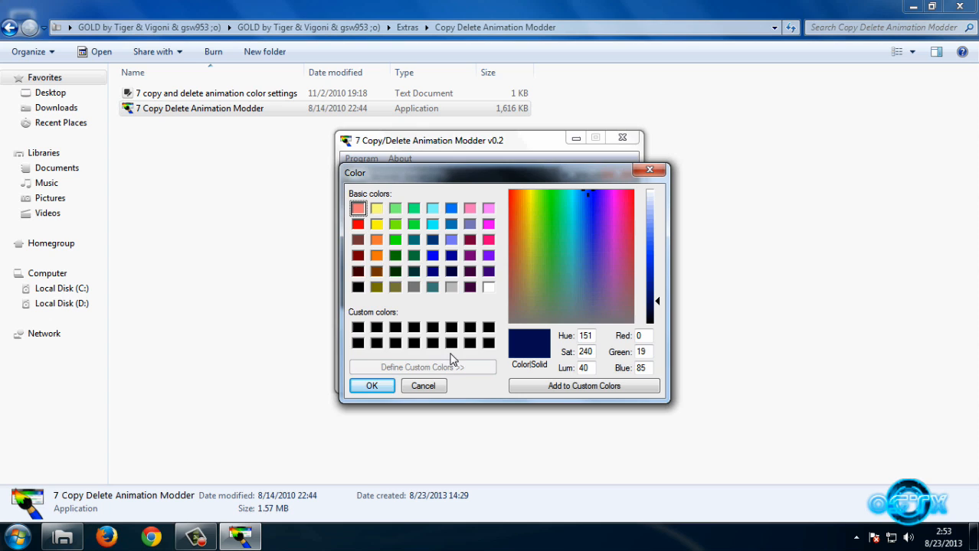
{"action": "left_click", "coordinate": [371, 385]}
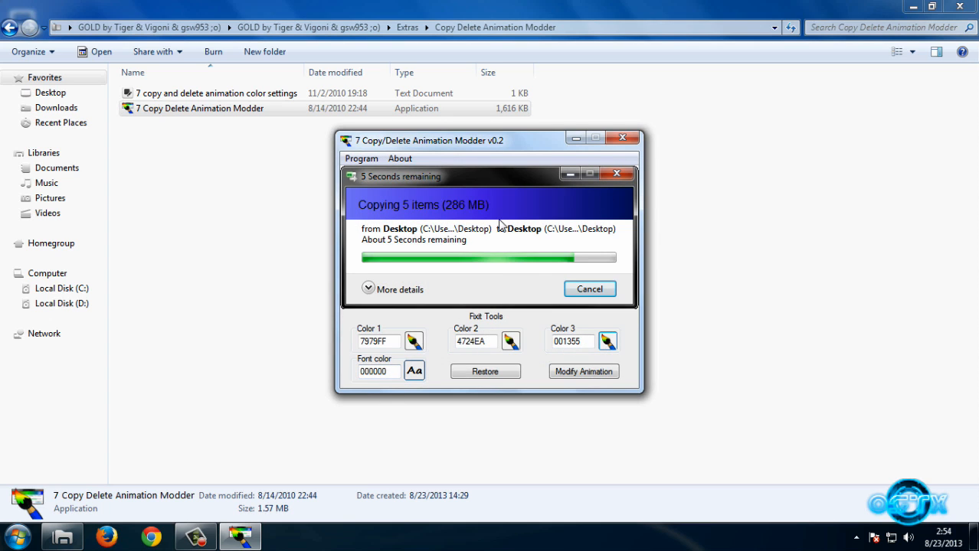
{"action": "mouse_move", "coordinate": [511, 257]}
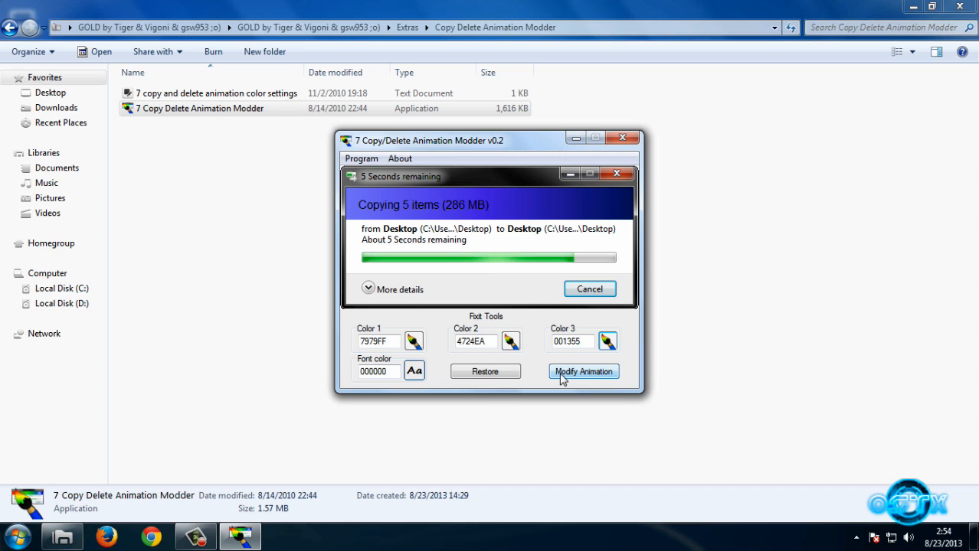
{"action": "mouse_move", "coordinate": [325, 376]}
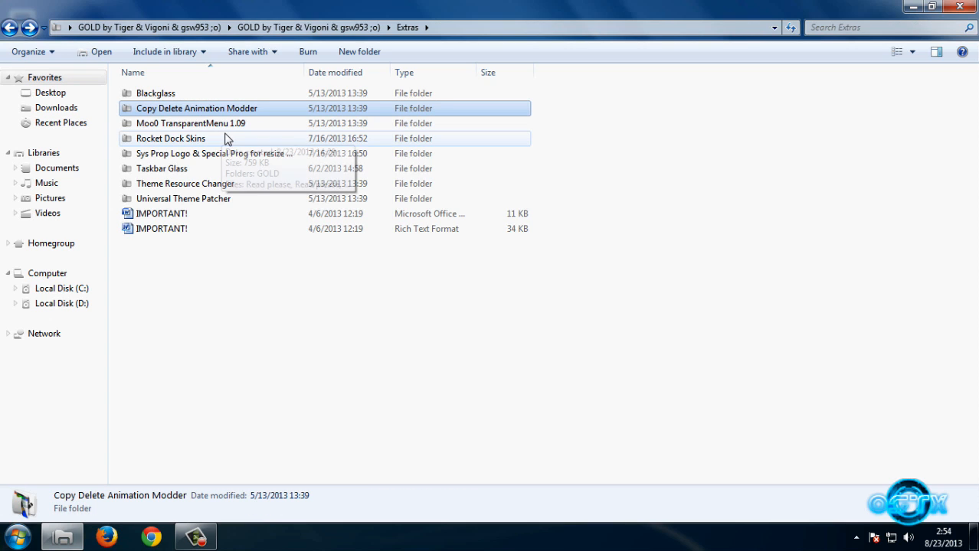
{"action": "mouse_move", "coordinate": [231, 128]}
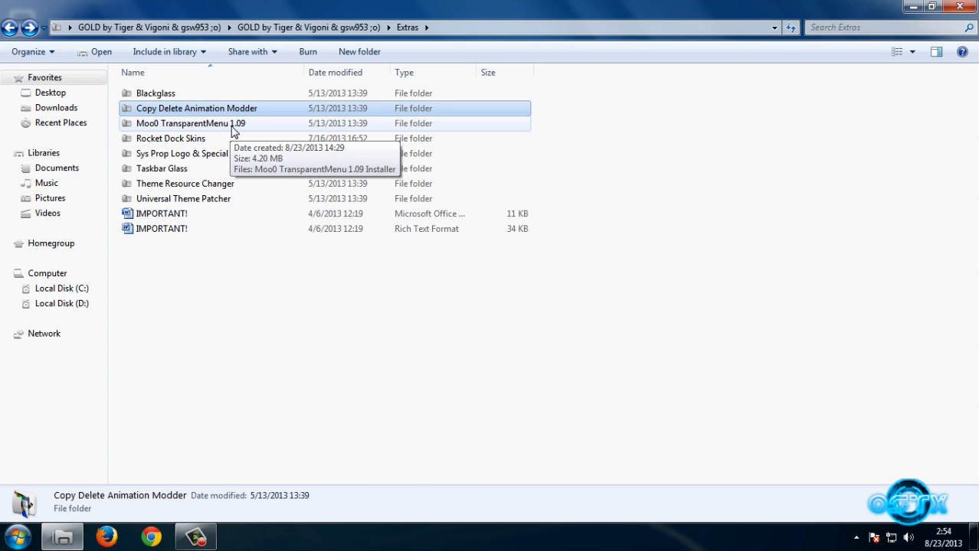
{"action": "mouse_move", "coordinate": [233, 130]}
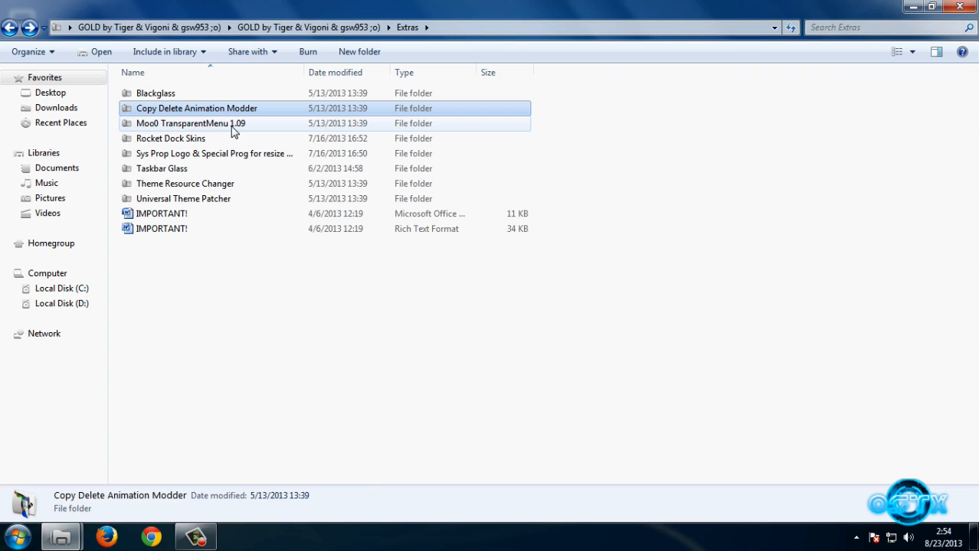
Step: From Rocket Dock Skins, paste the GOLD skin folder into D:\Program Files\RocketDock\Skins and close that window
{"action": "left_click", "coordinate": [170, 137]}
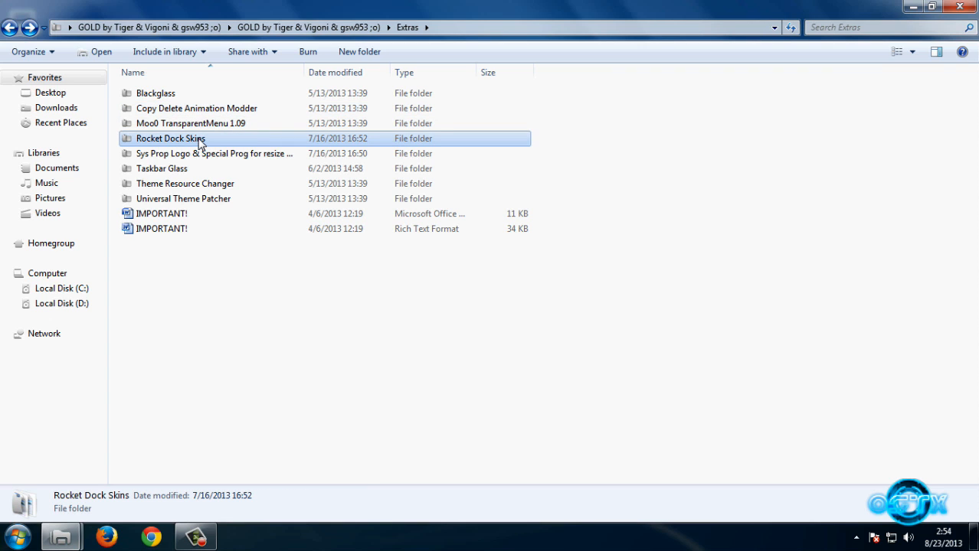
{"action": "double_click", "coordinate": [170, 138]}
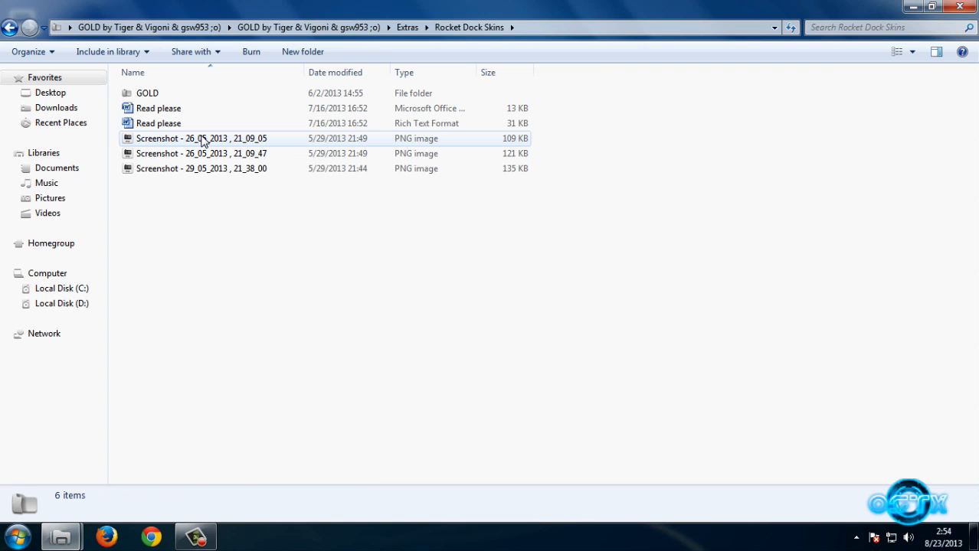
{"action": "left_click", "coordinate": [202, 137]}
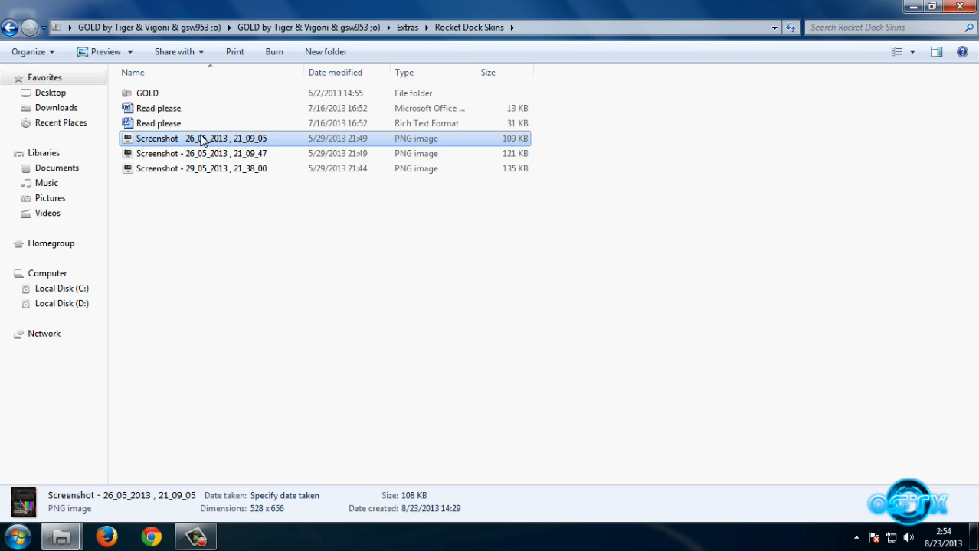
{"action": "double_click", "coordinate": [147, 93]}
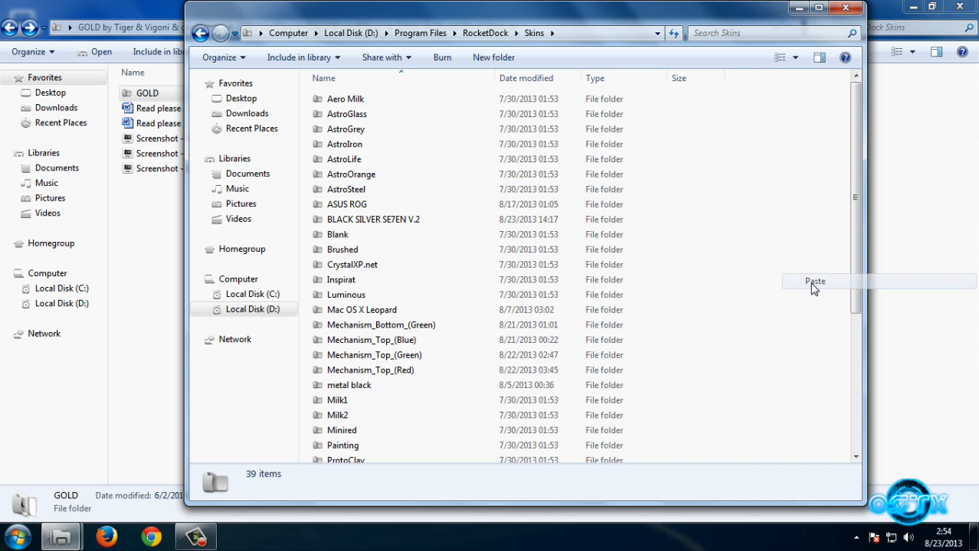
{"action": "left_click", "coordinate": [814, 282]}
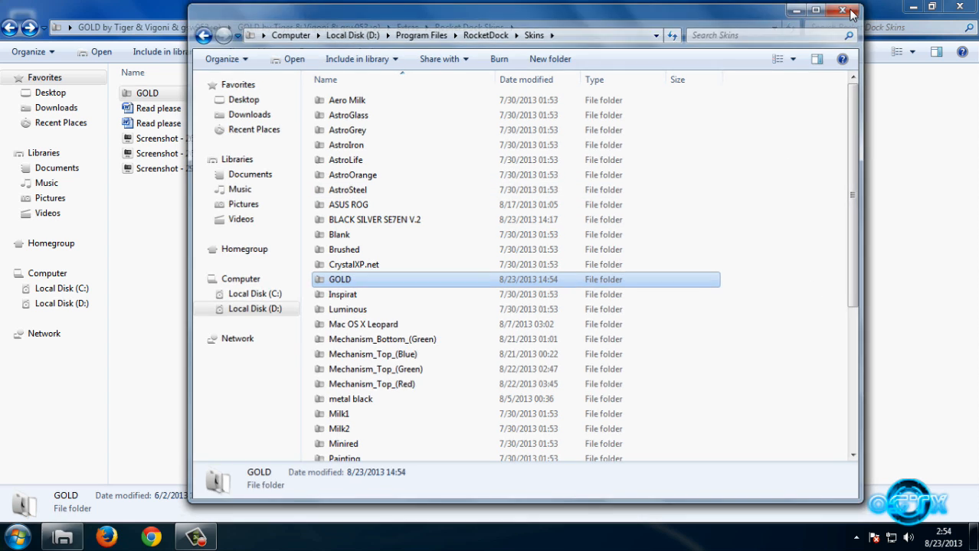
{"action": "left_click", "coordinate": [842, 9]}
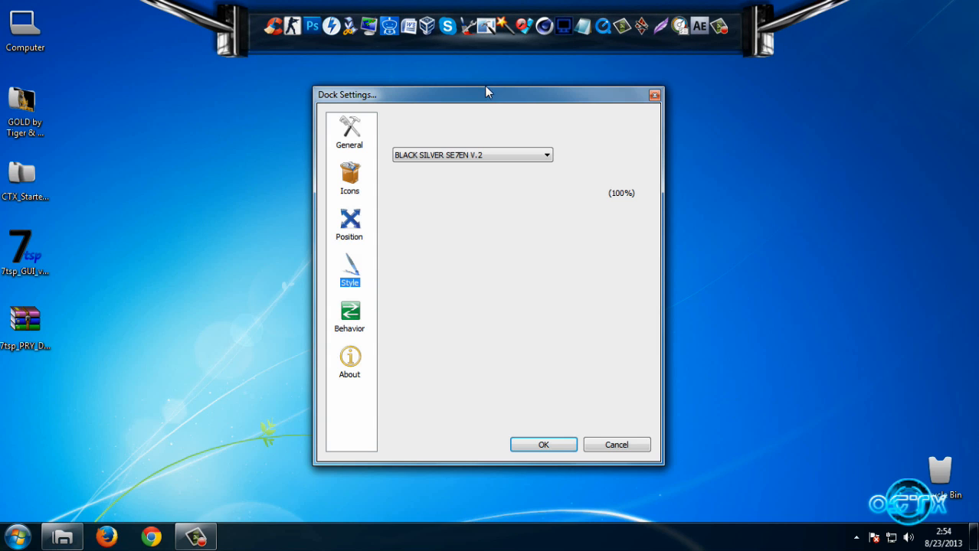
Step: In Dock Settings > Style choose the GOLD theme, then reopen the GOLD theme pack folder
{"action": "left_click", "coordinate": [349, 270]}
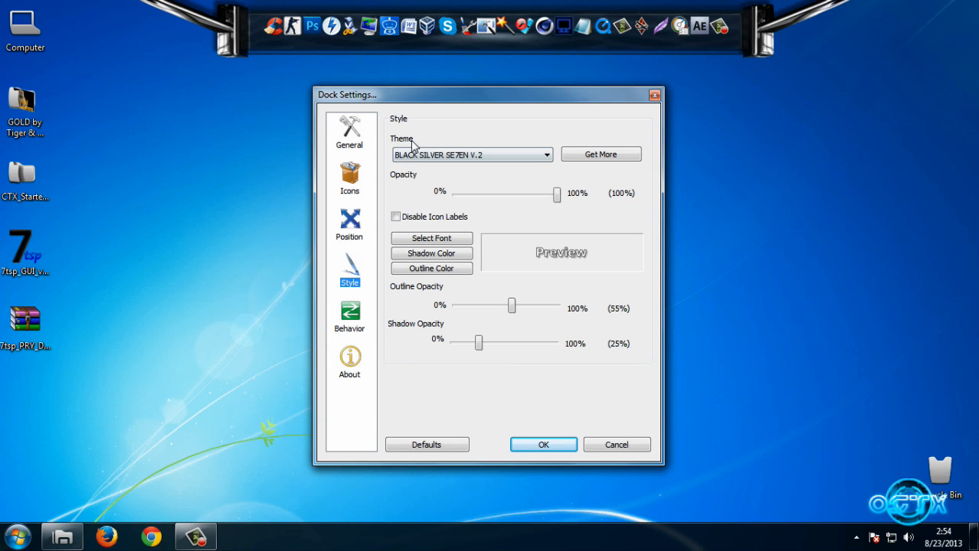
{"action": "left_click", "coordinate": [545, 153]}
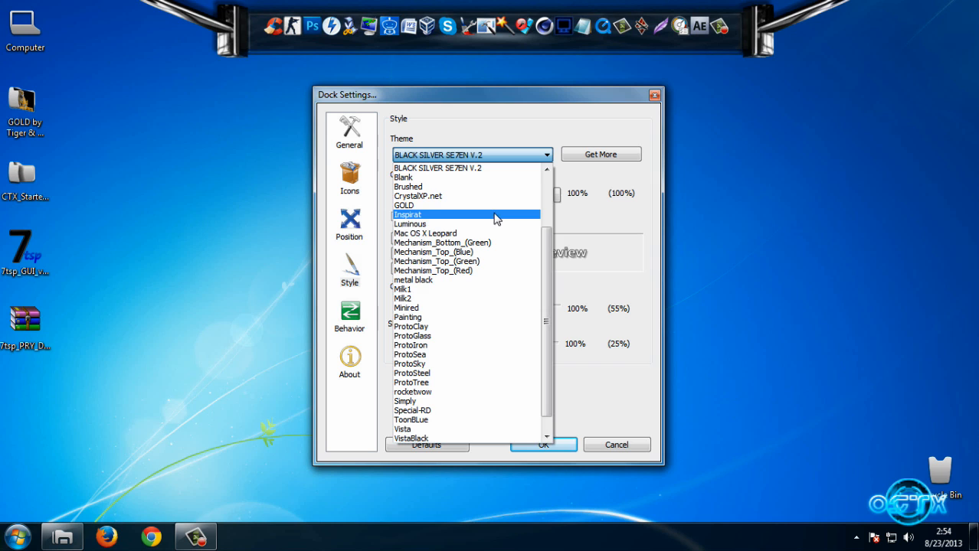
{"action": "left_click", "coordinate": [542, 444]}
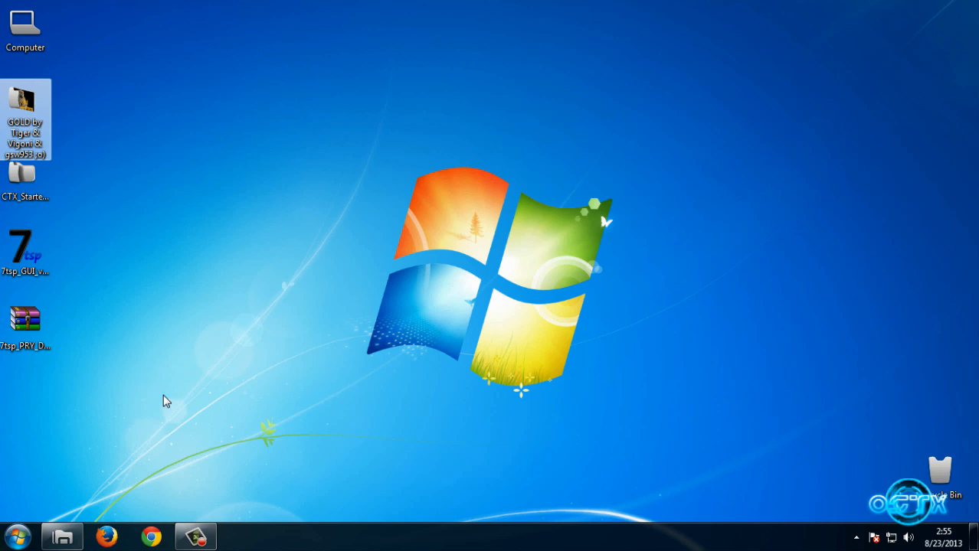
{"action": "double_click", "coordinate": [25, 120]}
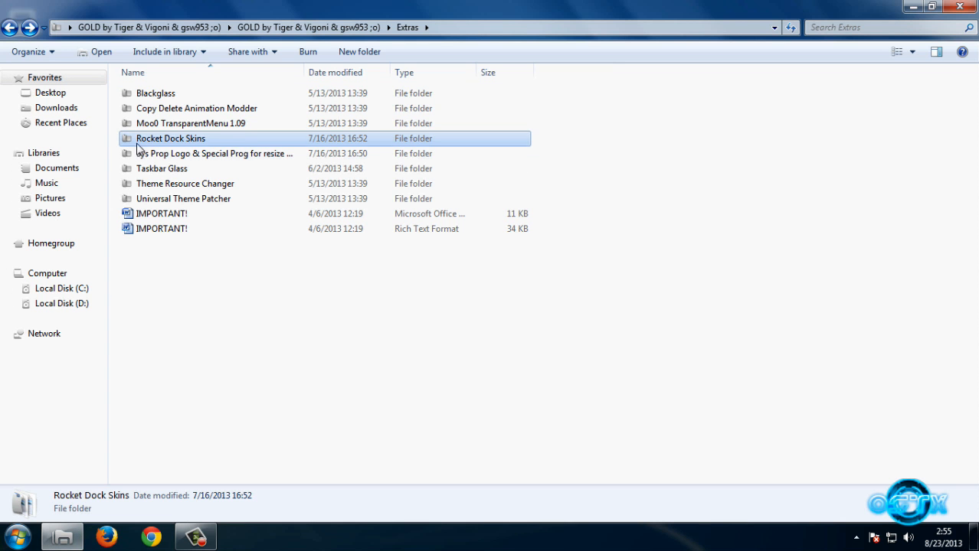
Step: Preview the Gold Windows logo in Photo Viewer, flipping between the tiger and text-only versions
{"action": "double_click", "coordinate": [214, 153]}
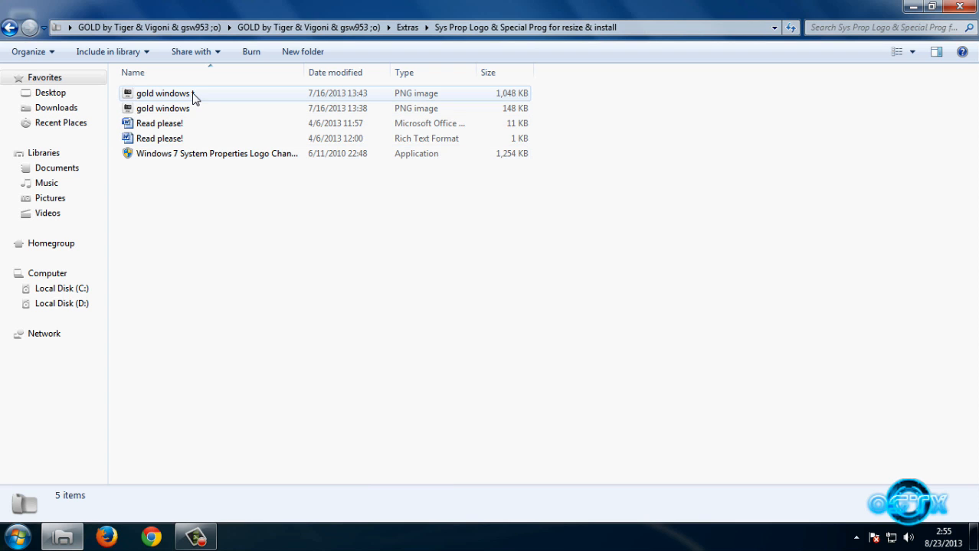
{"action": "double_click", "coordinate": [162, 93]}
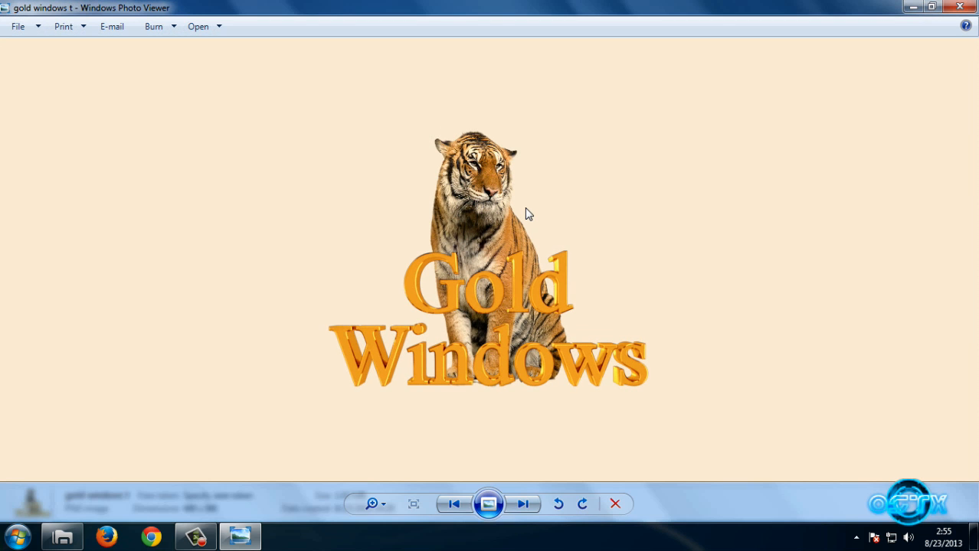
{"action": "mouse_move", "coordinate": [628, 239]}
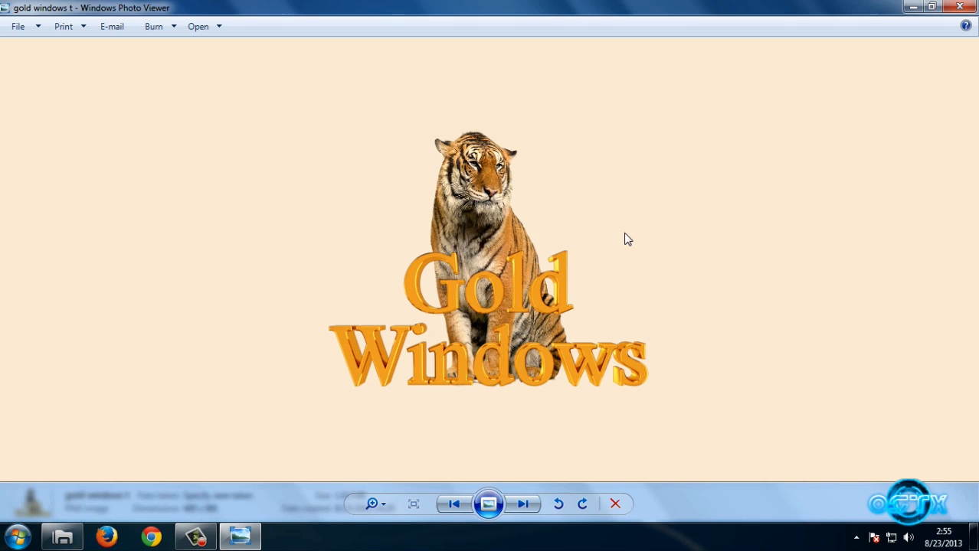
{"action": "left_click", "coordinate": [524, 504]}
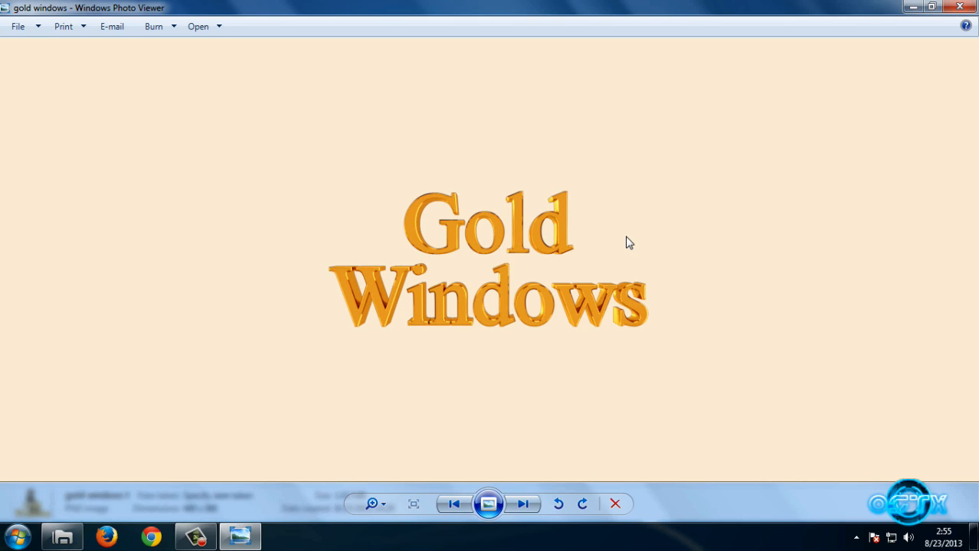
{"action": "left_click", "coordinate": [524, 504]}
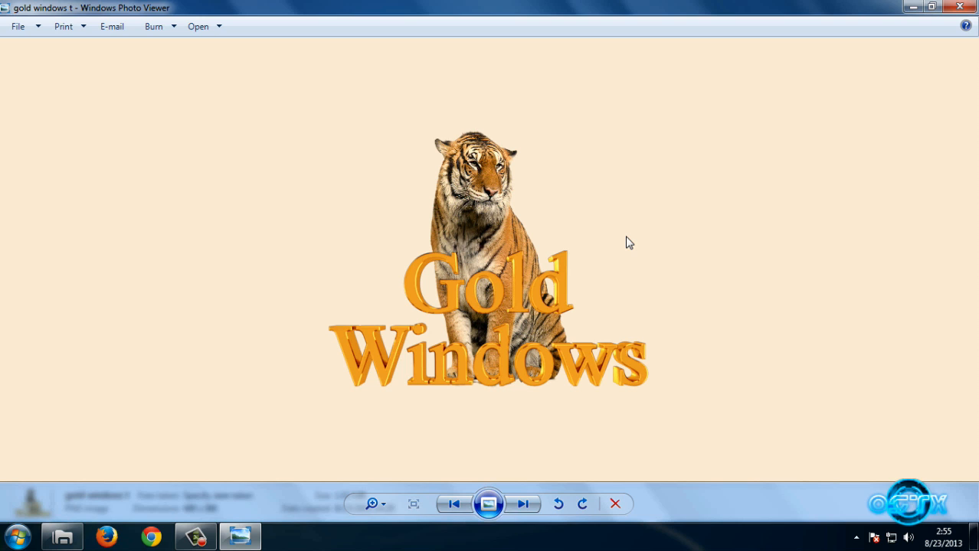
{"action": "mouse_move", "coordinate": [899, 87]}
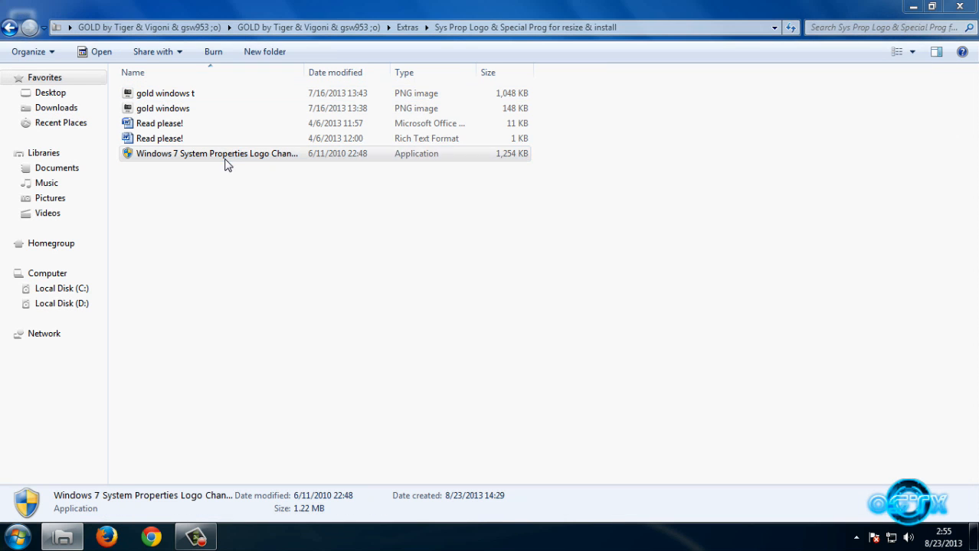
Step: Launch the Logo Changer and browse its image picker to Extras > Sys Prop Logo
{"action": "double_click", "coordinate": [217, 153]}
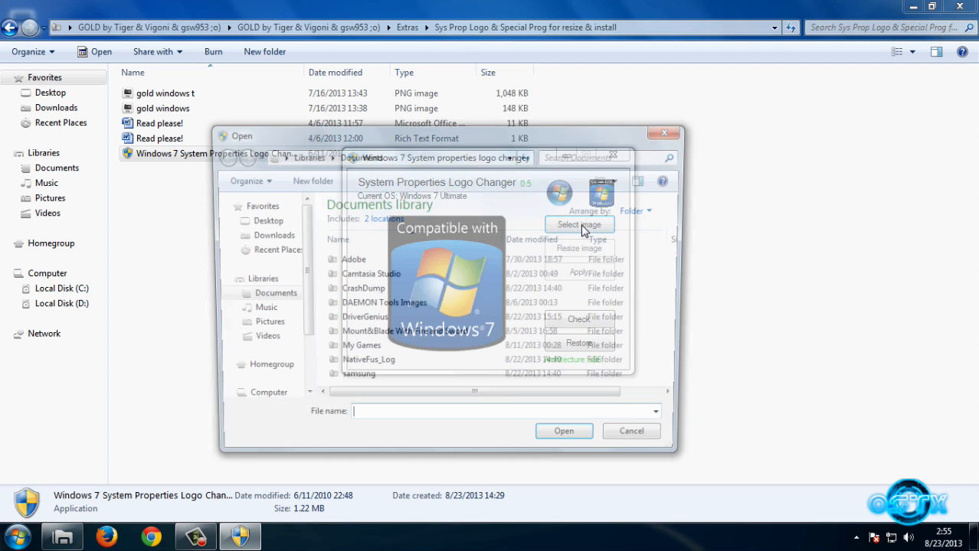
{"action": "left_click", "coordinate": [260, 221]}
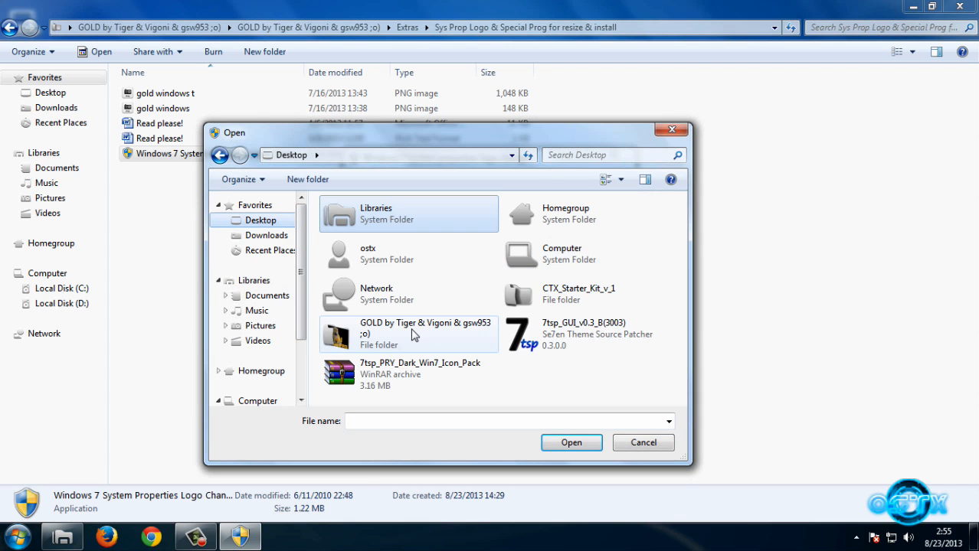
{"action": "double_click", "coordinate": [407, 334]}
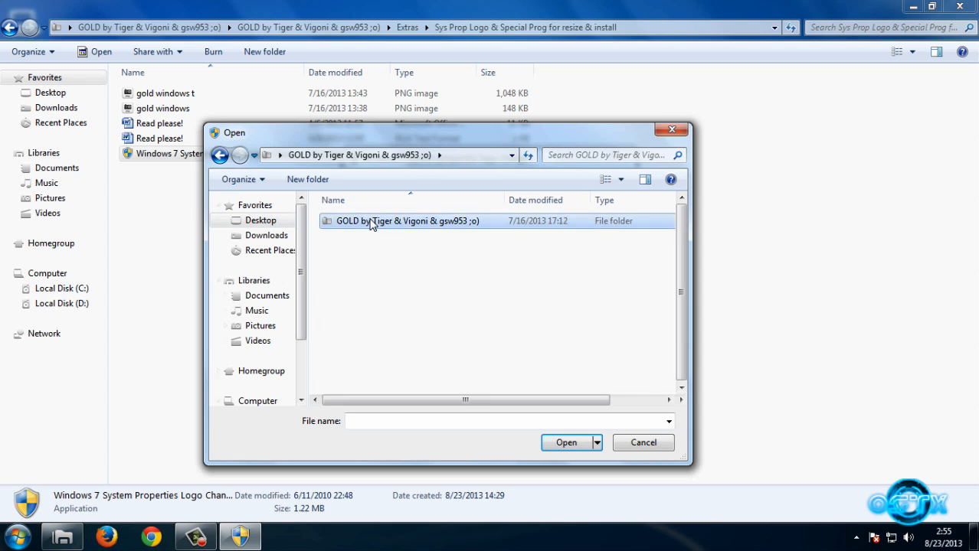
{"action": "double_click", "coordinate": [408, 221]}
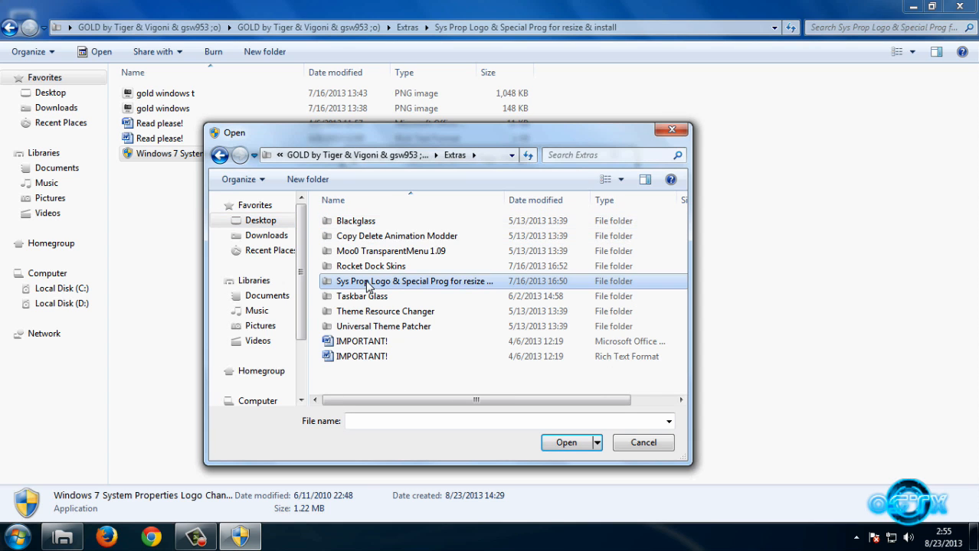
{"action": "double_click", "coordinate": [414, 282]}
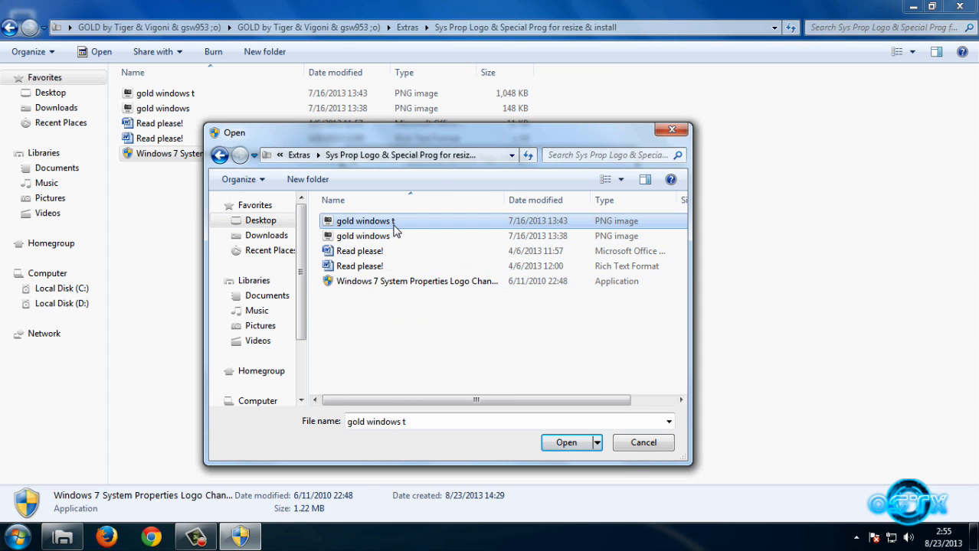
Step: Apply the text-only Gold Windows image as the System Properties logo and check it on the System page
{"action": "left_click", "coordinate": [566, 443]}
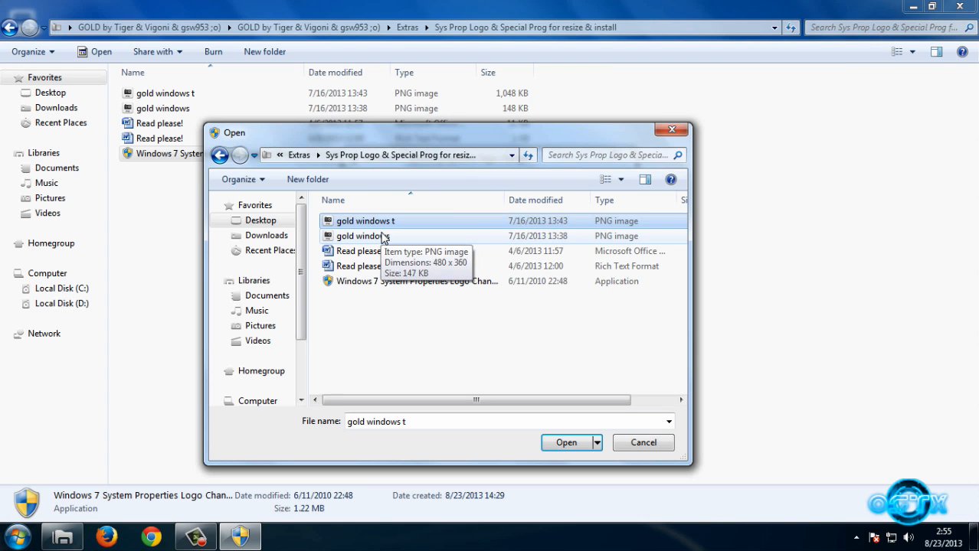
{"action": "left_click", "coordinate": [567, 442]}
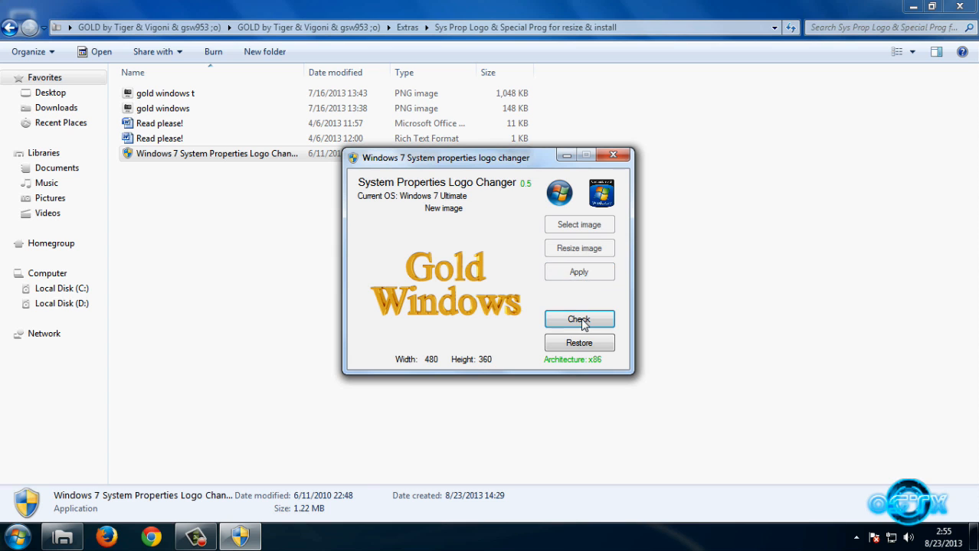
{"action": "left_click", "coordinate": [579, 320]}
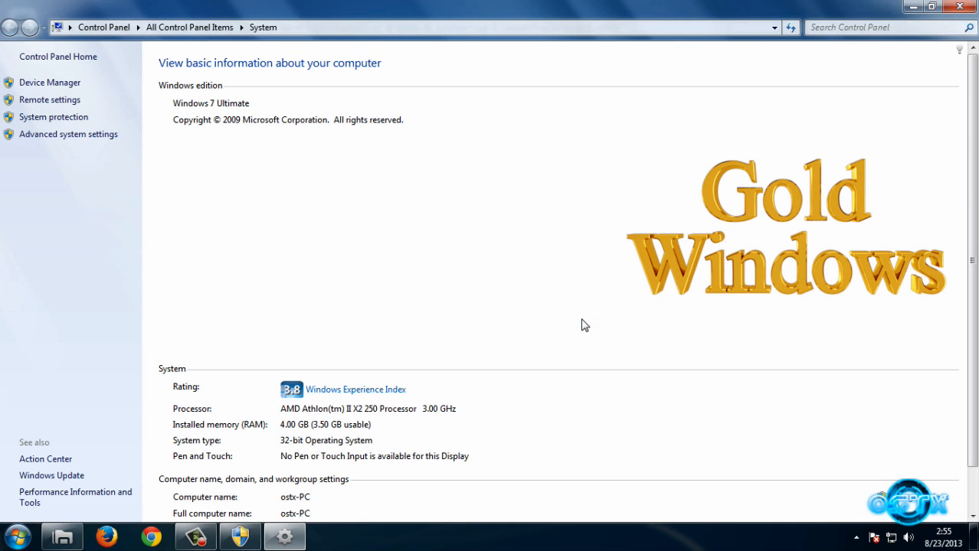
{"action": "mouse_move", "coordinate": [962, 7]}
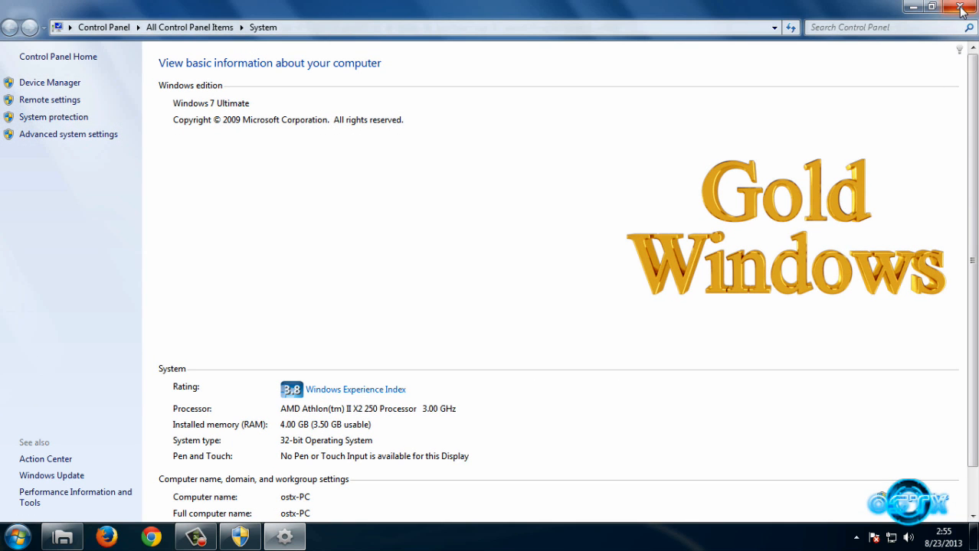
{"action": "left_click", "coordinate": [959, 6]}
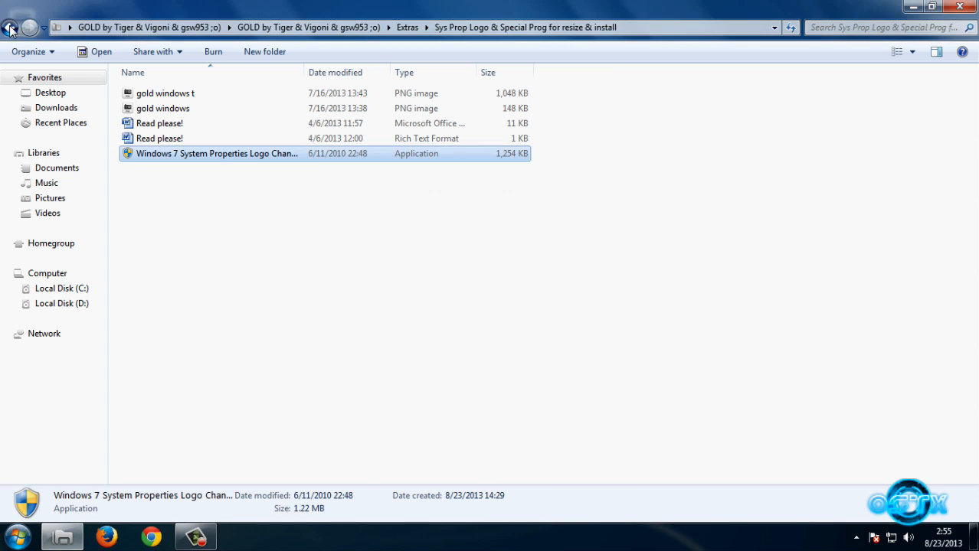
Step: Browse from Extras back to the theme pack's Theme folder holding the GOLD by Tiger files
{"action": "left_click", "coordinate": [9, 27]}
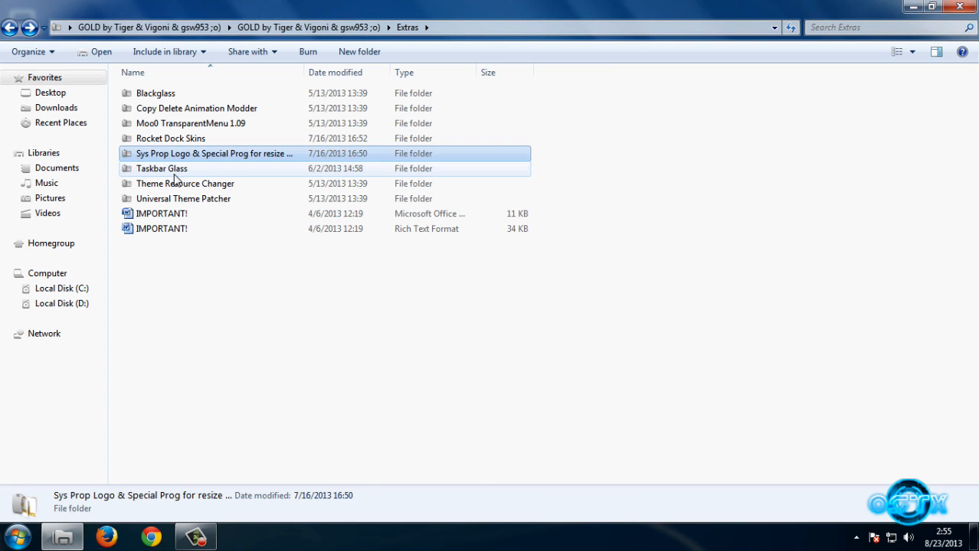
{"action": "double_click", "coordinate": [163, 167]}
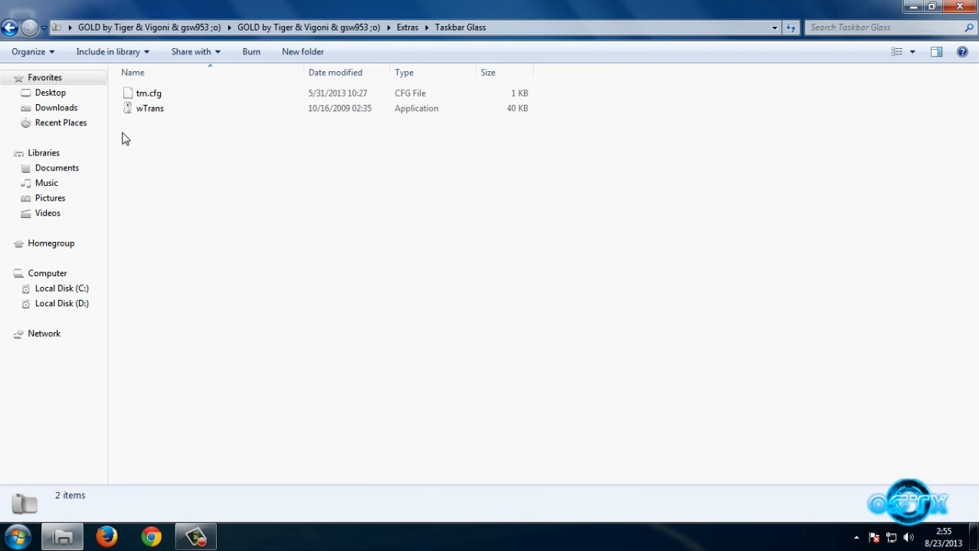
{"action": "left_click", "coordinate": [11, 28]}
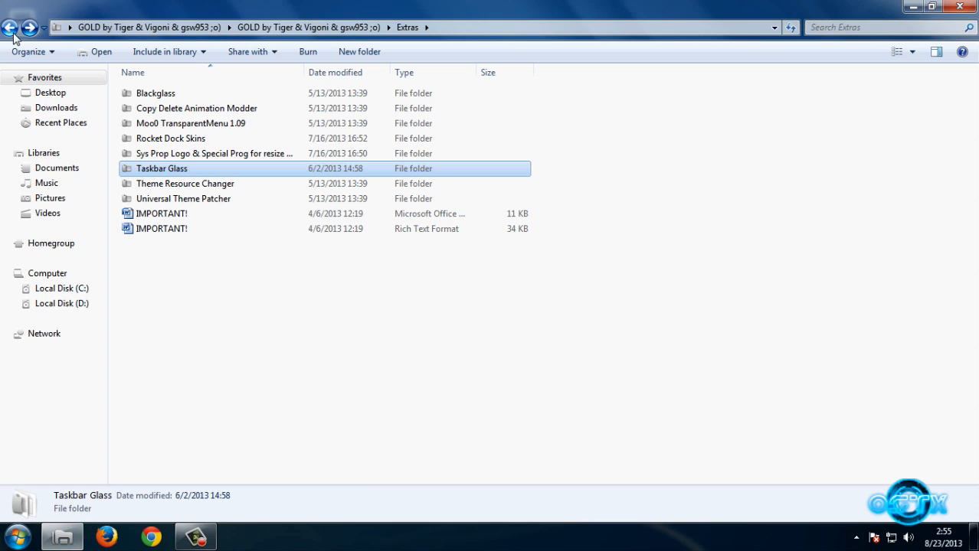
{"action": "left_click", "coordinate": [11, 28]}
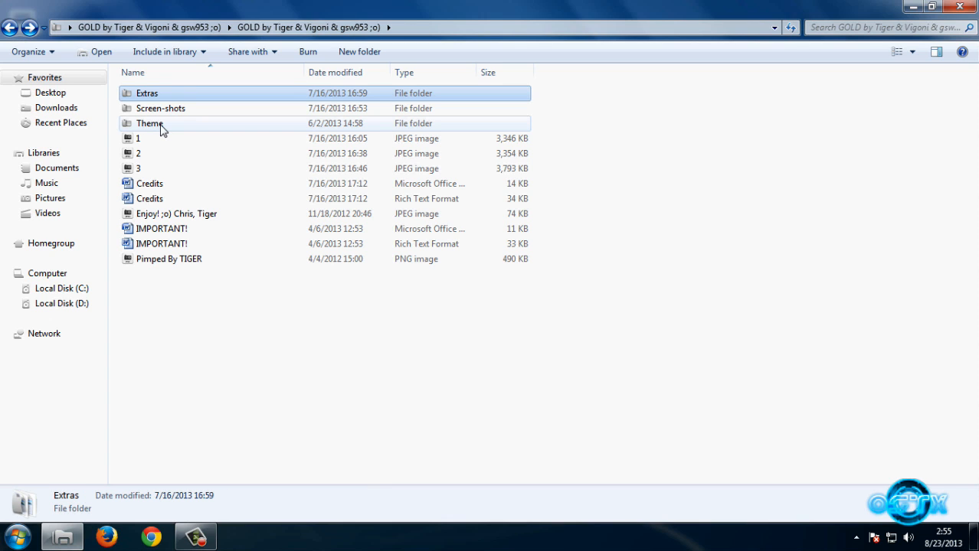
{"action": "double_click", "coordinate": [150, 122]}
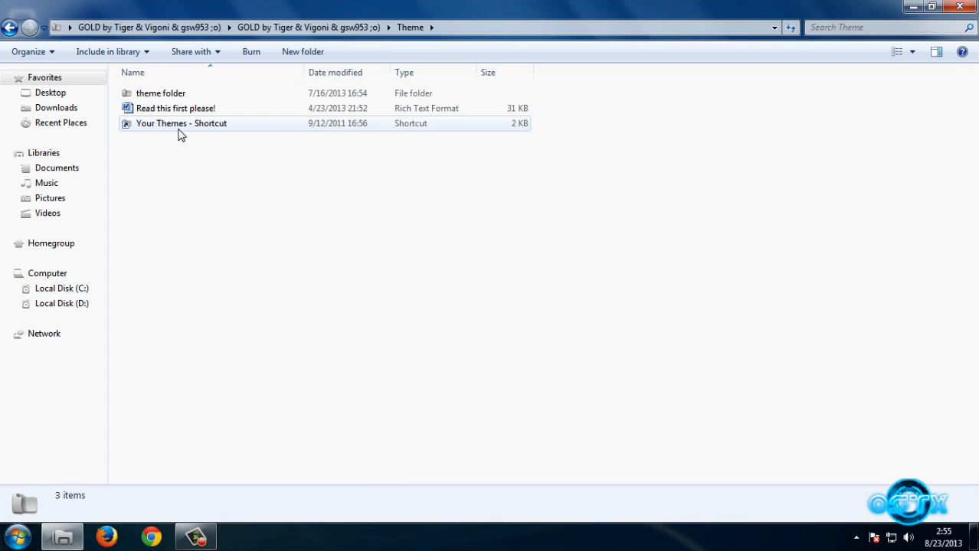
{"action": "mouse_move", "coordinate": [160, 94]}
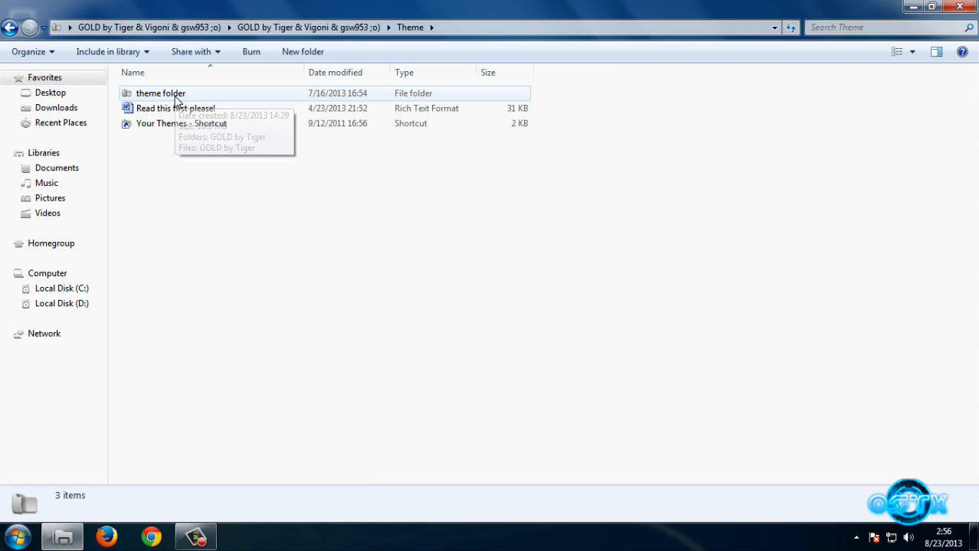
{"action": "mouse_move", "coordinate": [160, 93]}
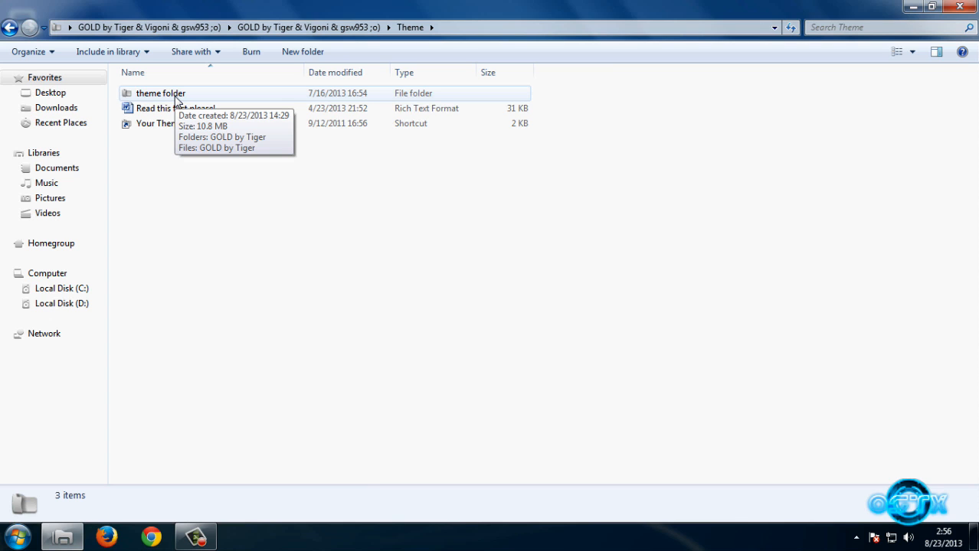
{"action": "double_click", "coordinate": [161, 93]}
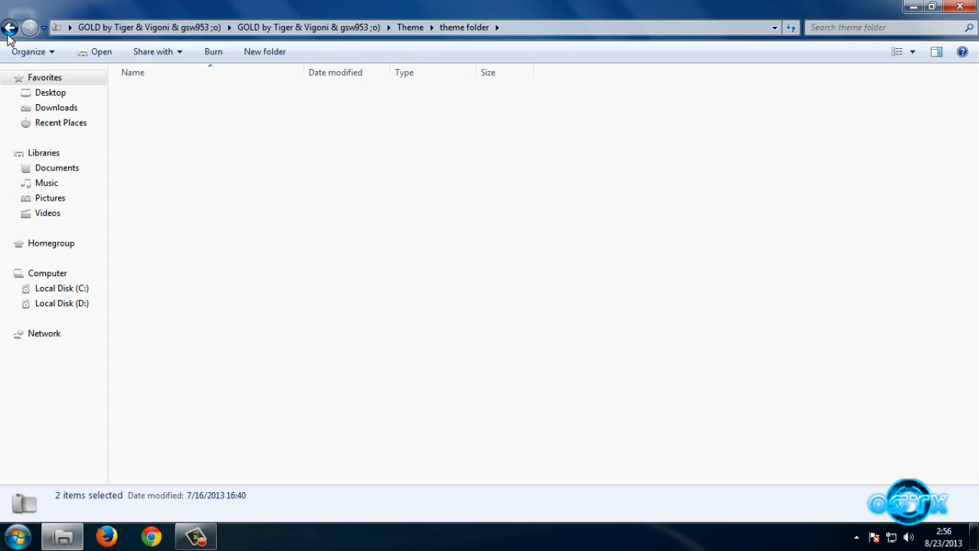
{"action": "left_click", "coordinate": [9, 27]}
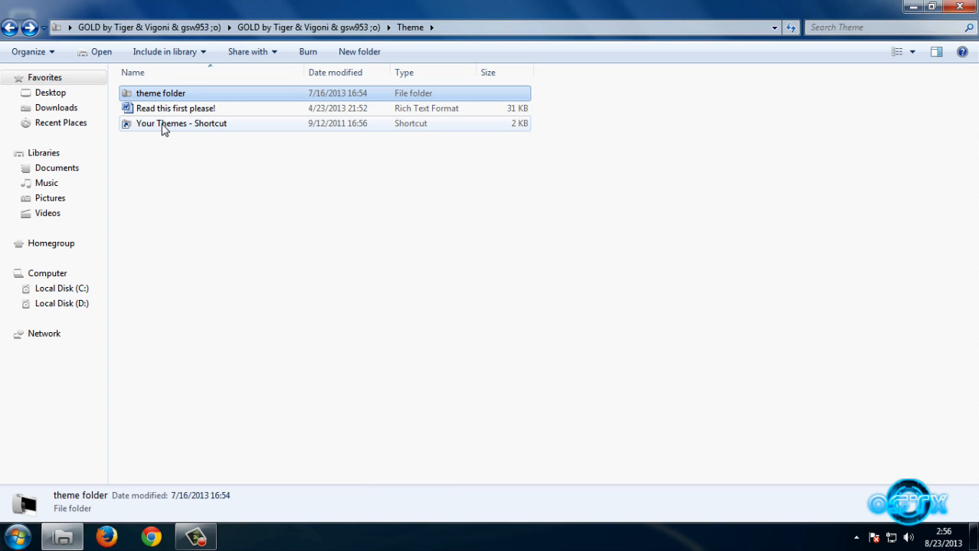
{"action": "double_click", "coordinate": [182, 123]}
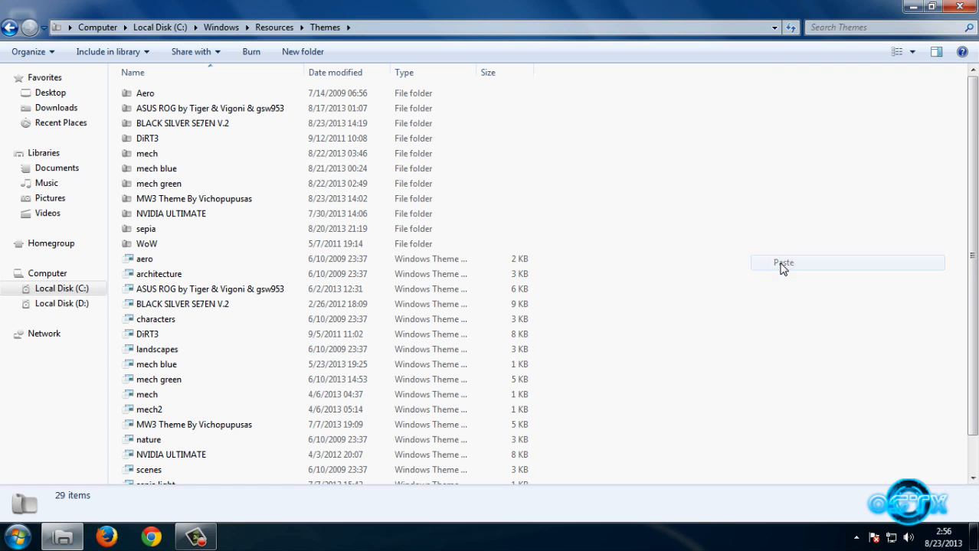
Step: Paste the GOLD by Tiger theme files into C:\Windows\Resources\Themes and close the window
{"action": "left_click", "coordinate": [783, 264]}
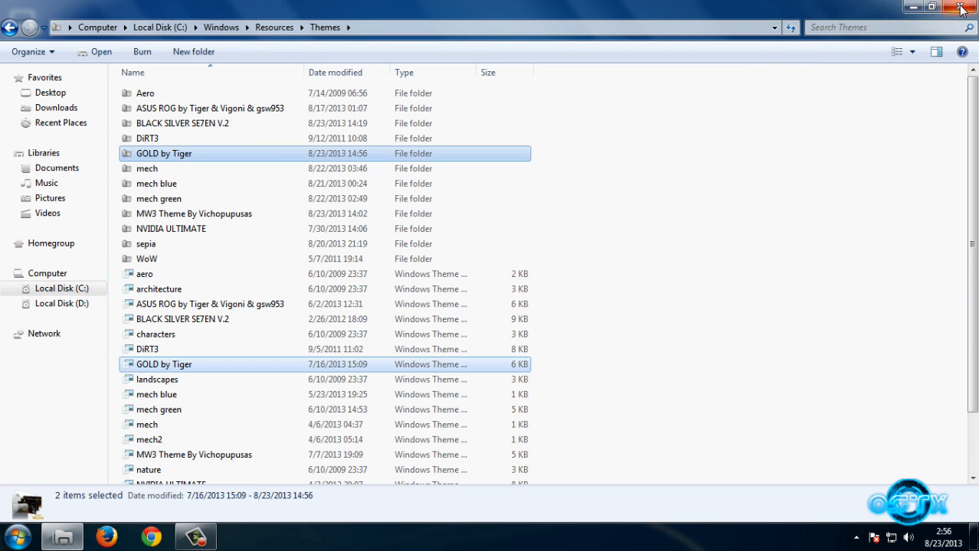
{"action": "left_click", "coordinate": [960, 7]}
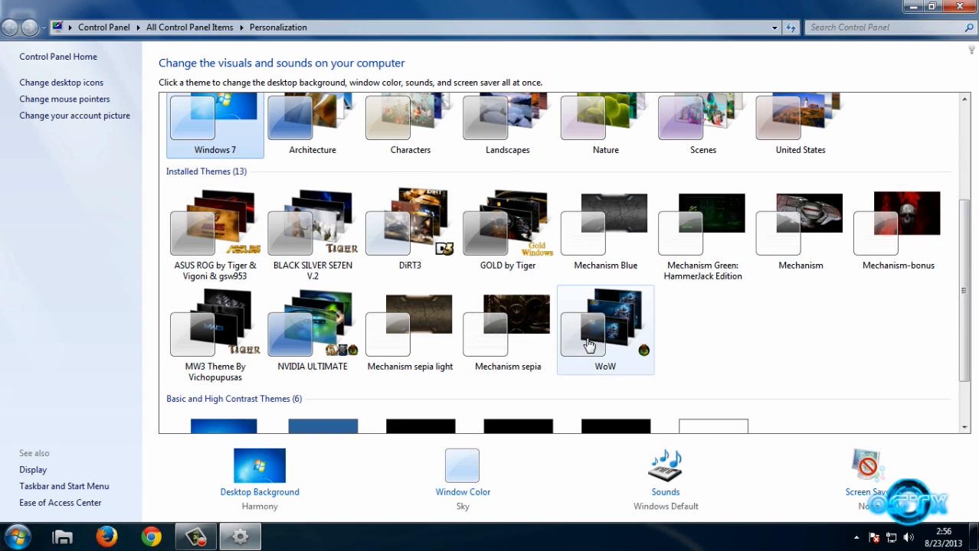
{"action": "mouse_move", "coordinate": [618, 324]}
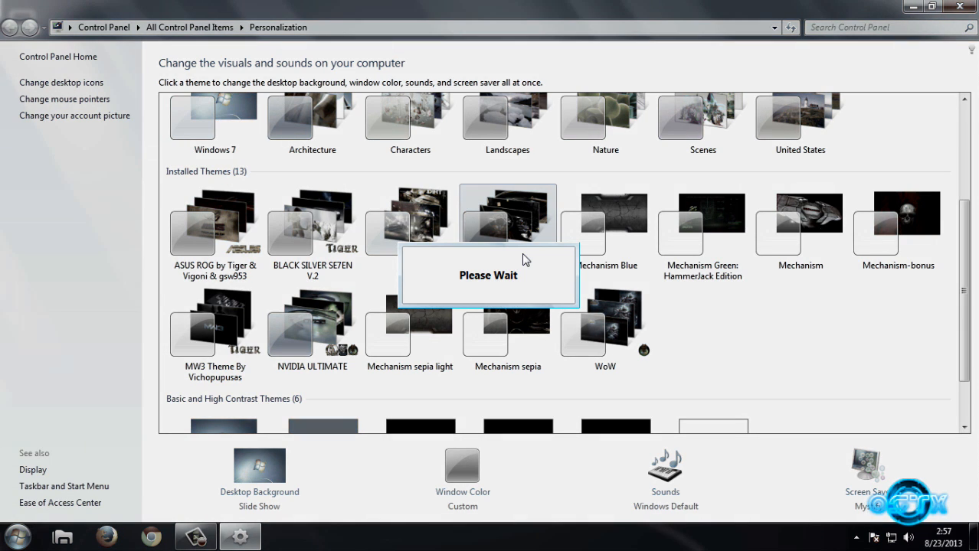
Step: Close Personalization once the GOLD by Tiger theme has applied
{"action": "left_click", "coordinate": [509, 222]}
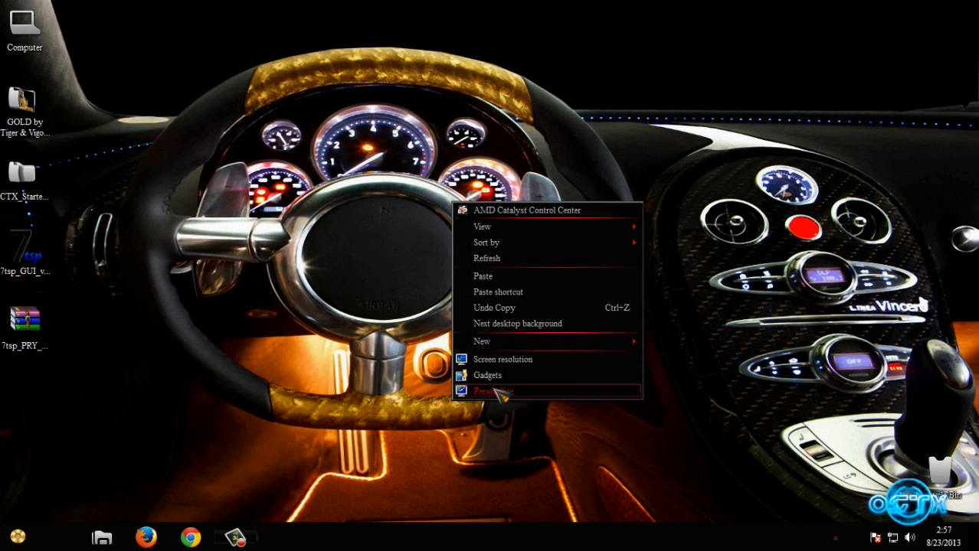
Step: Set the dark gold cubes picture as the only desktop background and save the change
{"action": "left_click", "coordinate": [493, 392]}
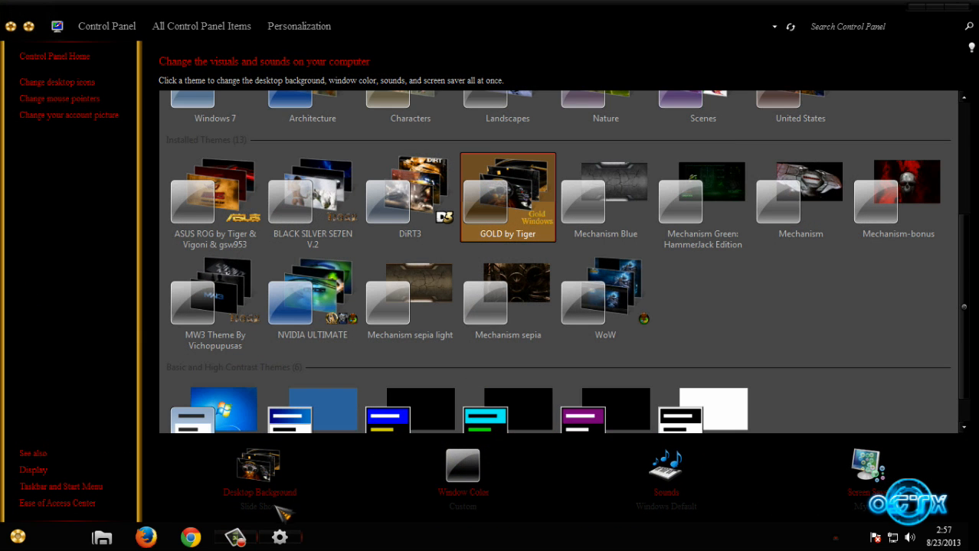
{"action": "left_click", "coordinate": [259, 467]}
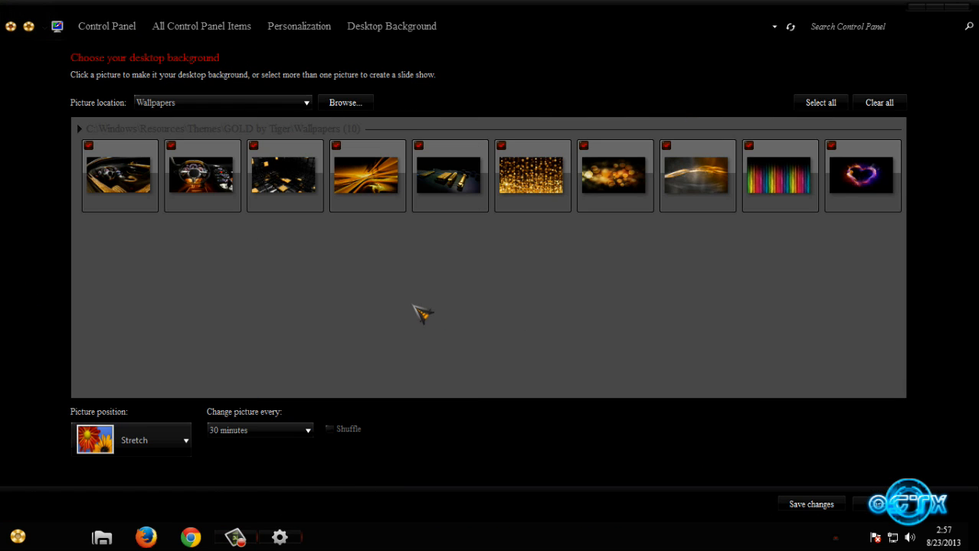
{"action": "mouse_move", "coordinate": [375, 232]}
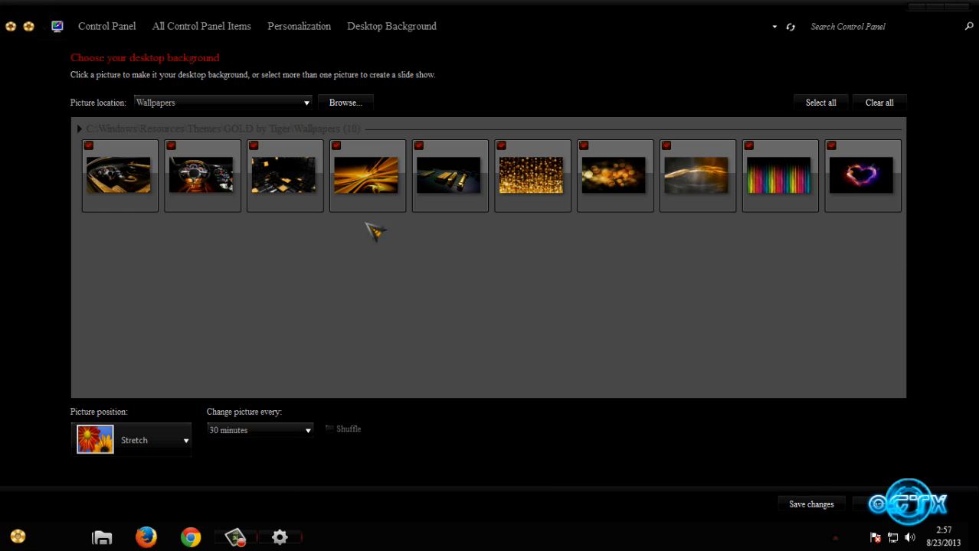
{"action": "left_click", "coordinate": [285, 175]}
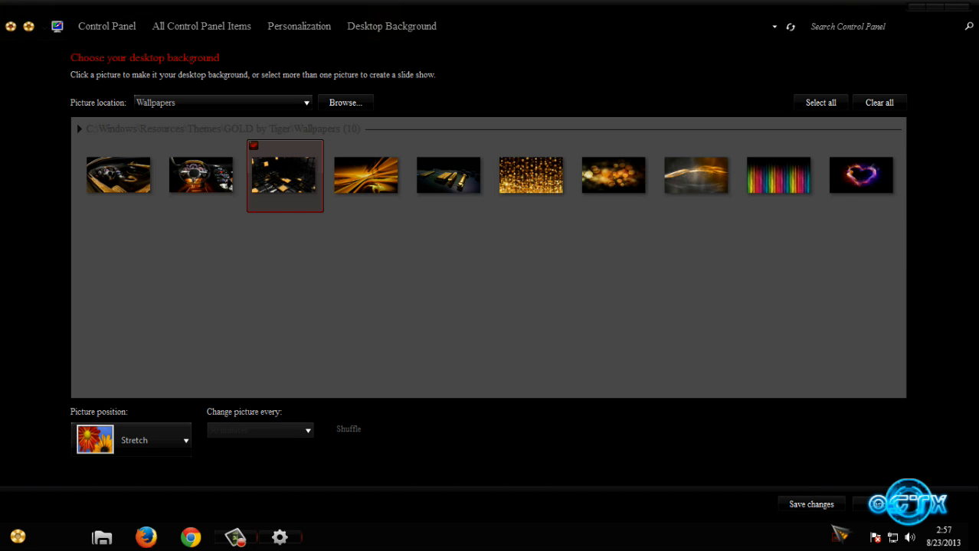
{"action": "left_click", "coordinate": [299, 25]}
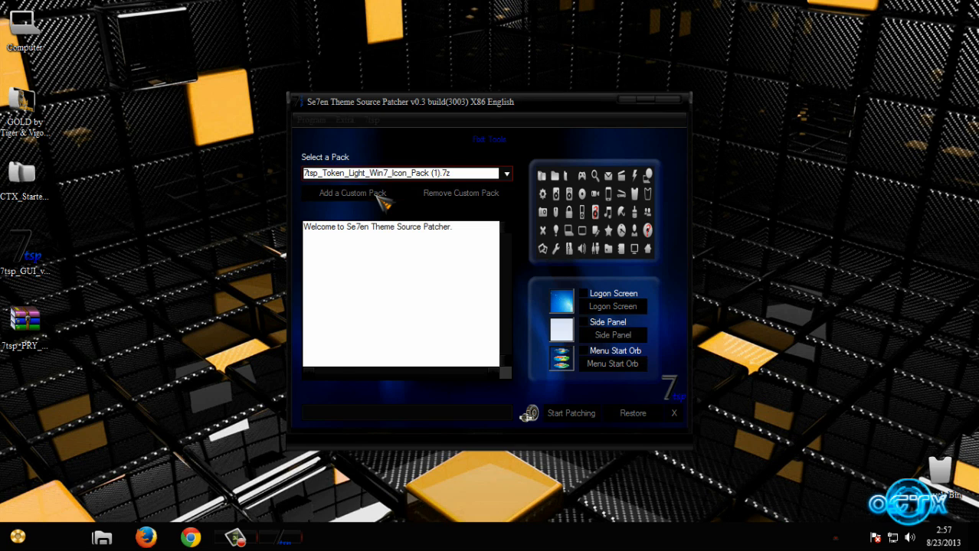
Step: Load 7tsp_PRY_Dark_Win7_Icon_Pack as a custom pack, patch the system, and reboot to apply it
{"action": "left_click", "coordinate": [352, 193]}
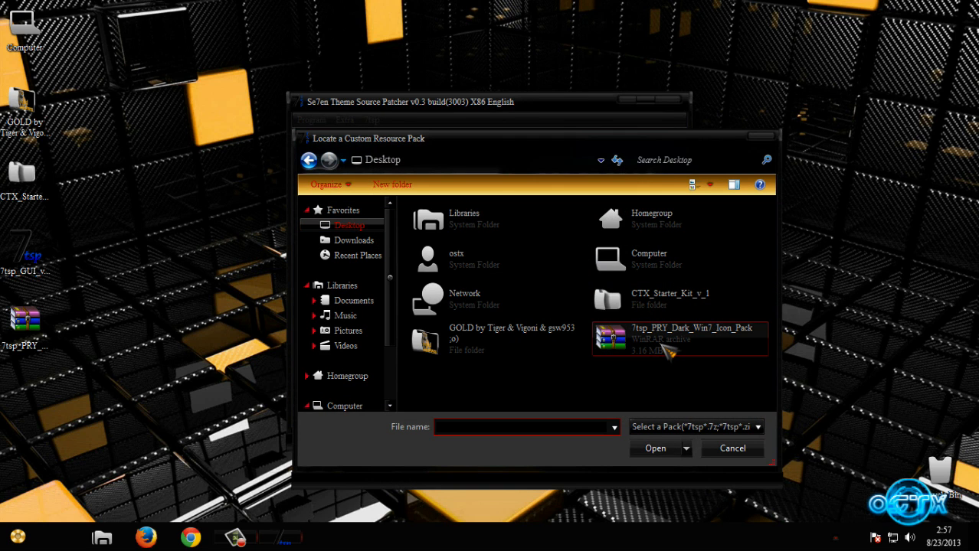
{"action": "left_click", "coordinate": [680, 339]}
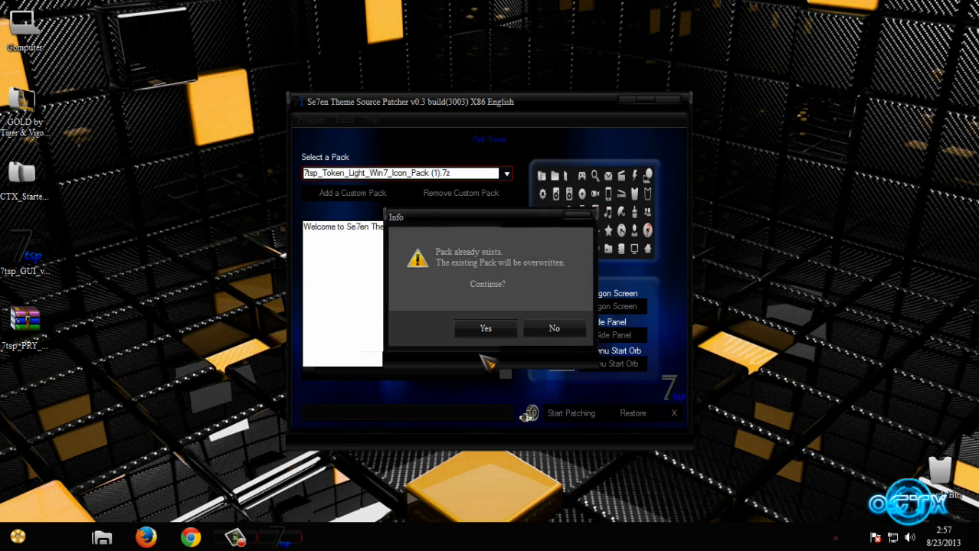
{"action": "left_click", "coordinate": [484, 328]}
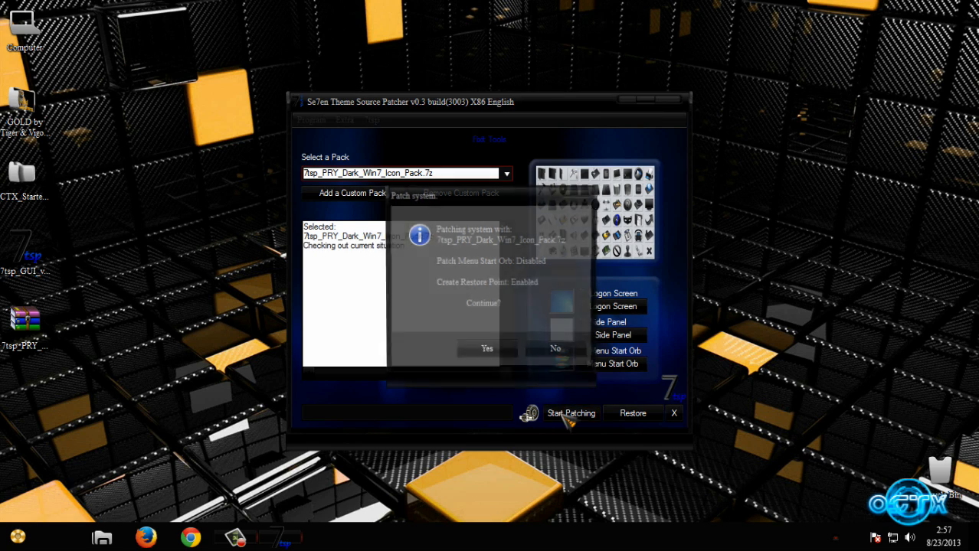
{"action": "left_click", "coordinate": [487, 349]}
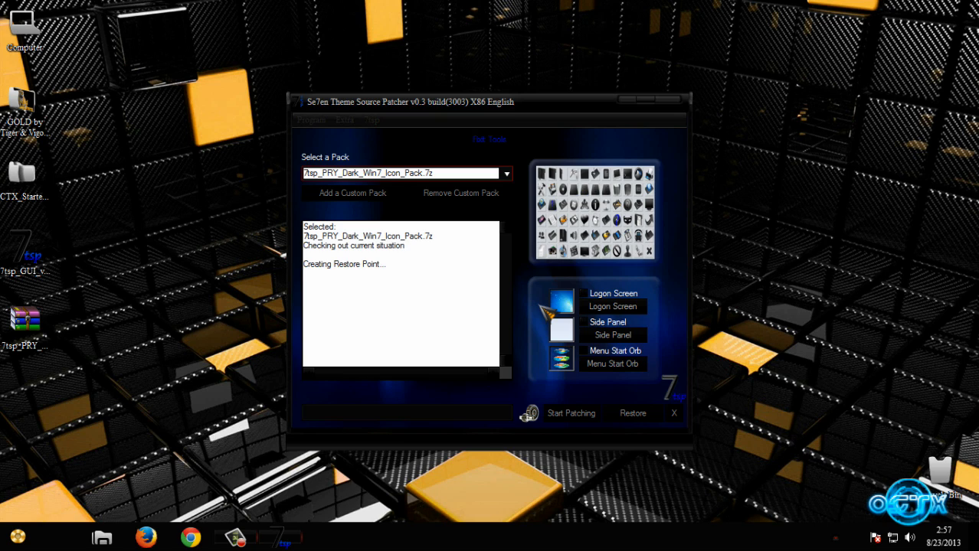
{"action": "left_click", "coordinate": [569, 413]}
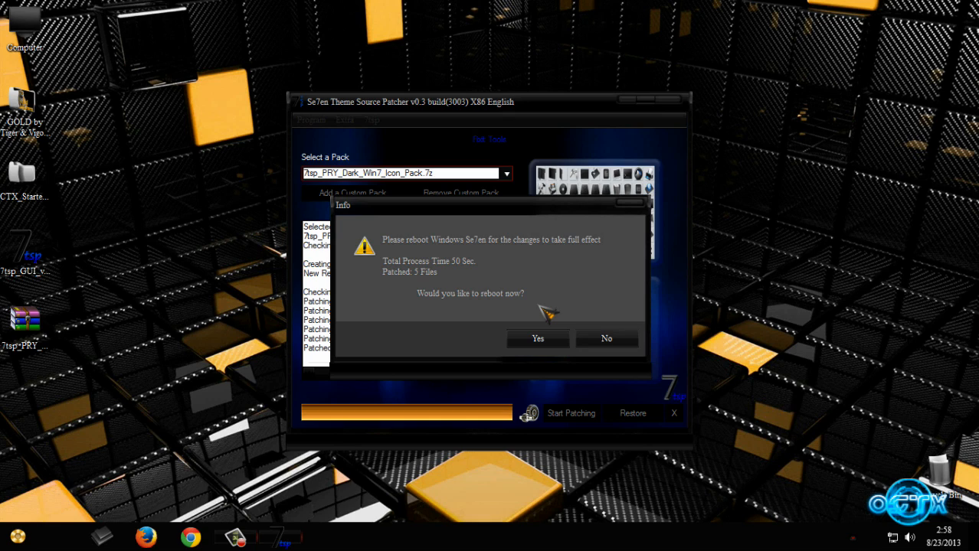
{"action": "left_click", "coordinate": [605, 339]}
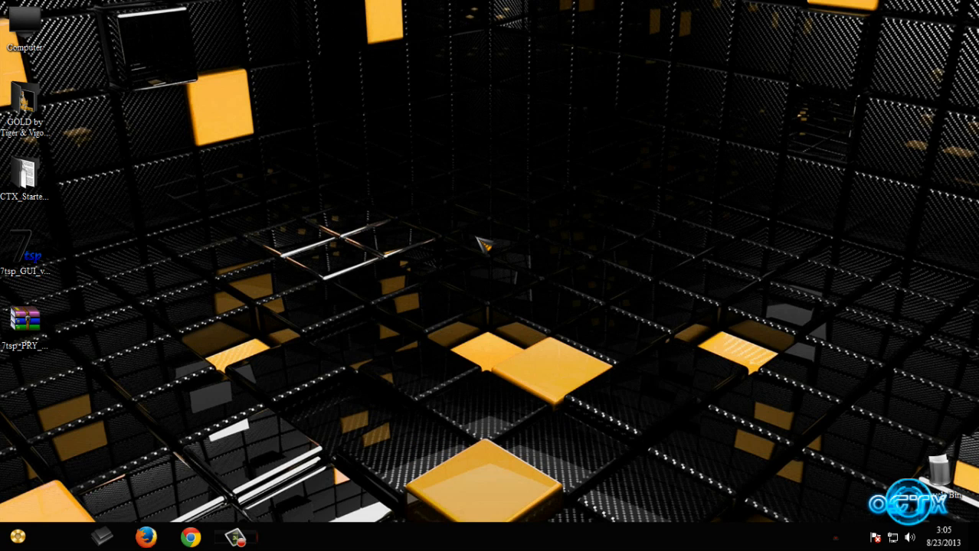
{"action": "mouse_move", "coordinate": [460, 227]}
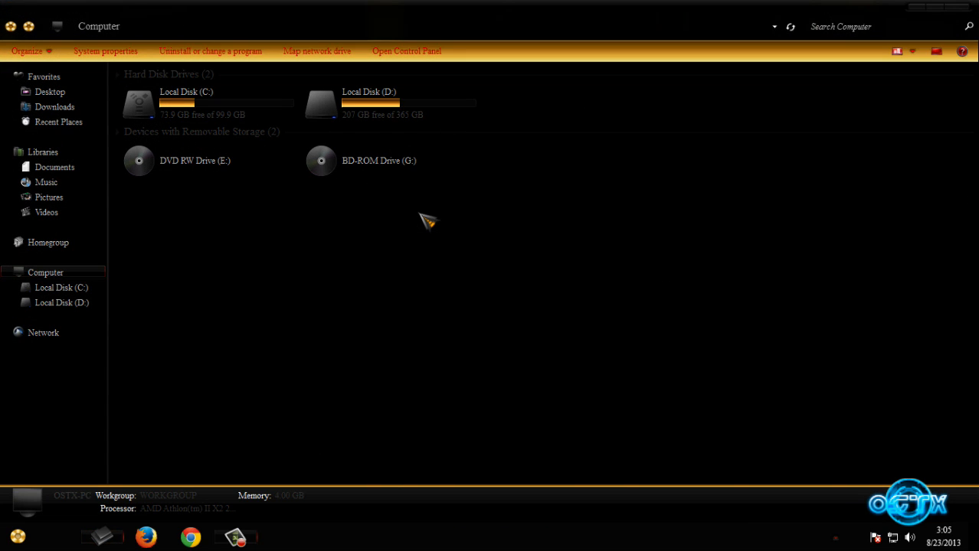
{"action": "mouse_move", "coordinate": [916, 44]}
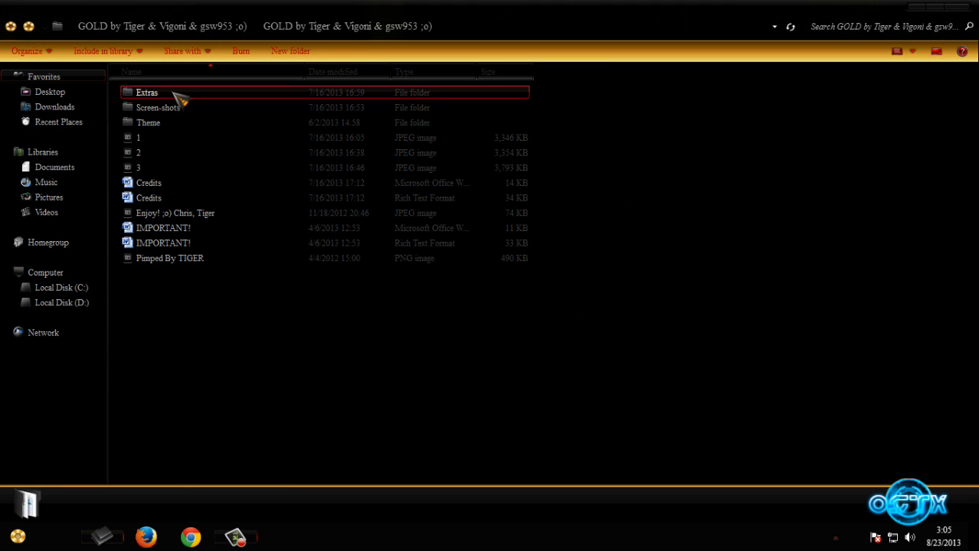
{"action": "double_click", "coordinate": [147, 92]}
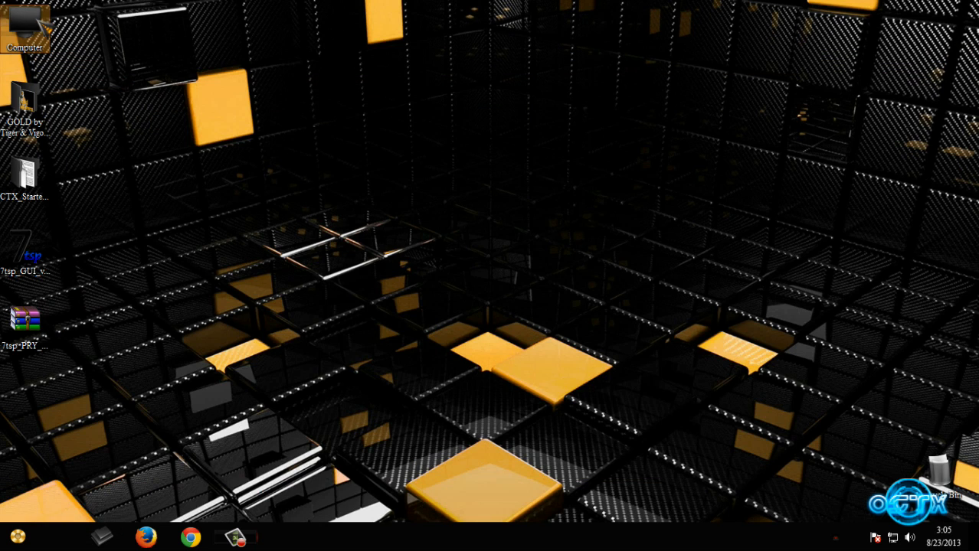
{"action": "double_click", "coordinate": [24, 28]}
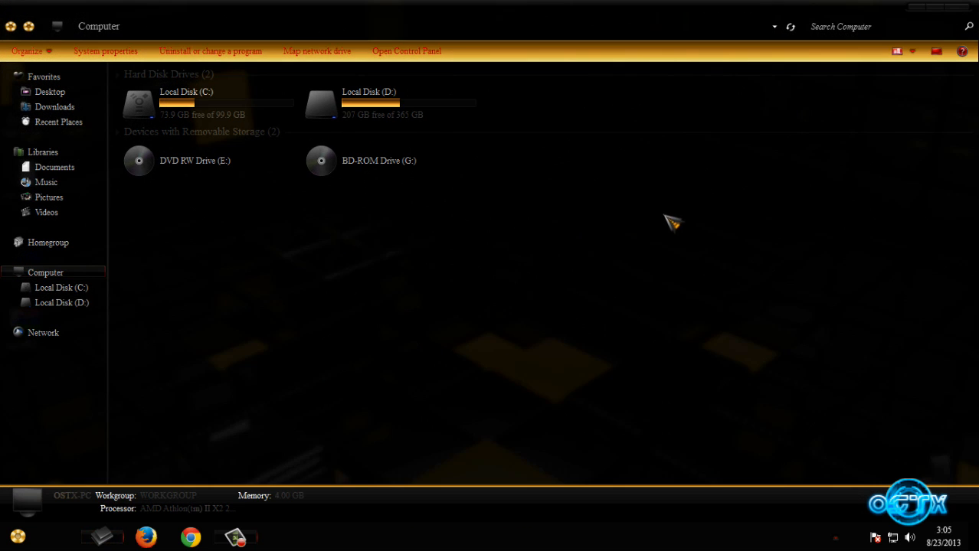
{"action": "mouse_move", "coordinate": [661, 229]}
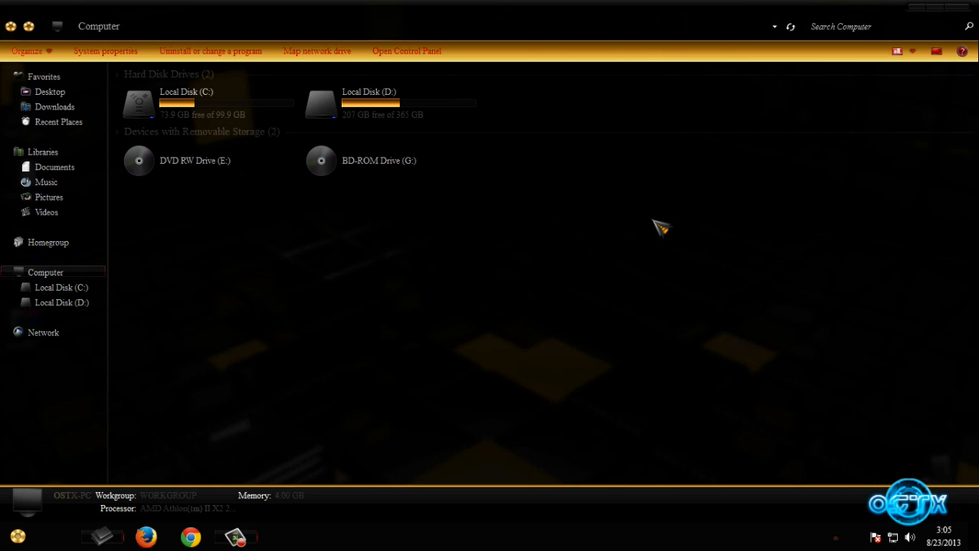
{"action": "mouse_move", "coordinate": [968, 10]}
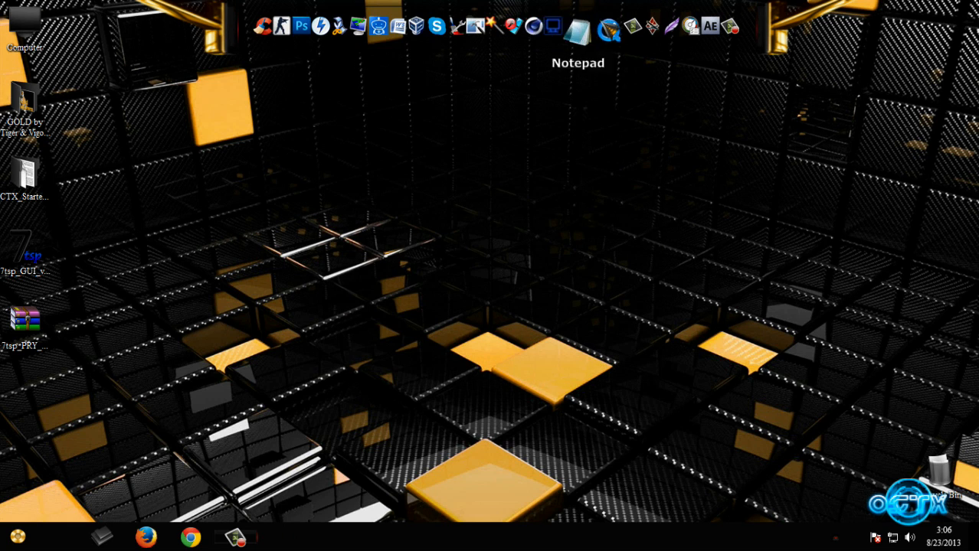
{"action": "mouse_move", "coordinate": [343, 28]}
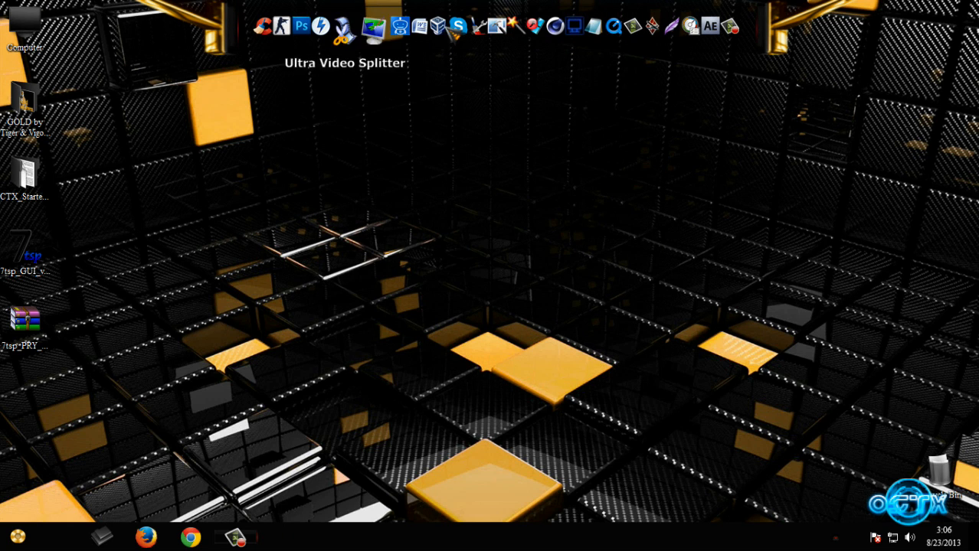
{"action": "left_click", "coordinate": [17, 536]}
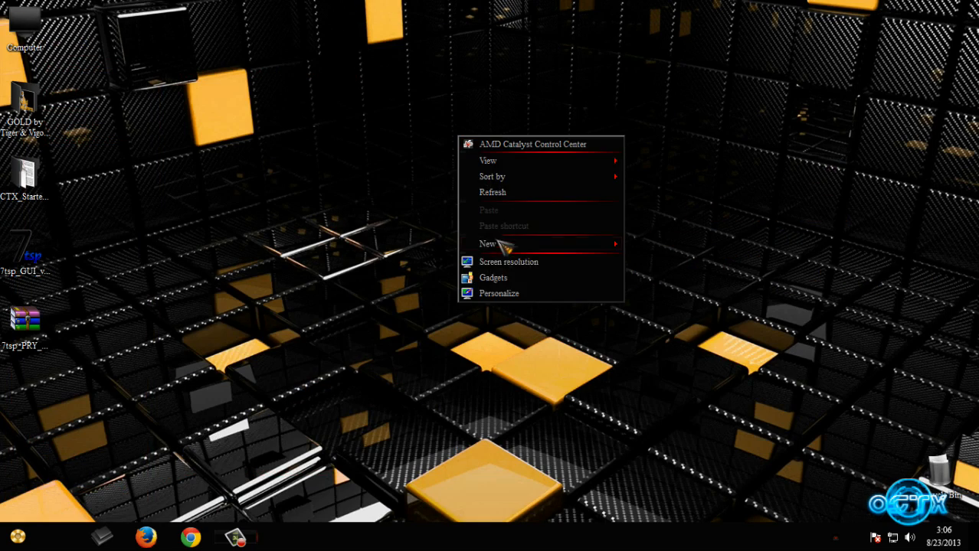
Step: Set the golden-orange swirl GOLD wallpaper as the desktop background and save the change
{"action": "left_click", "coordinate": [499, 294]}
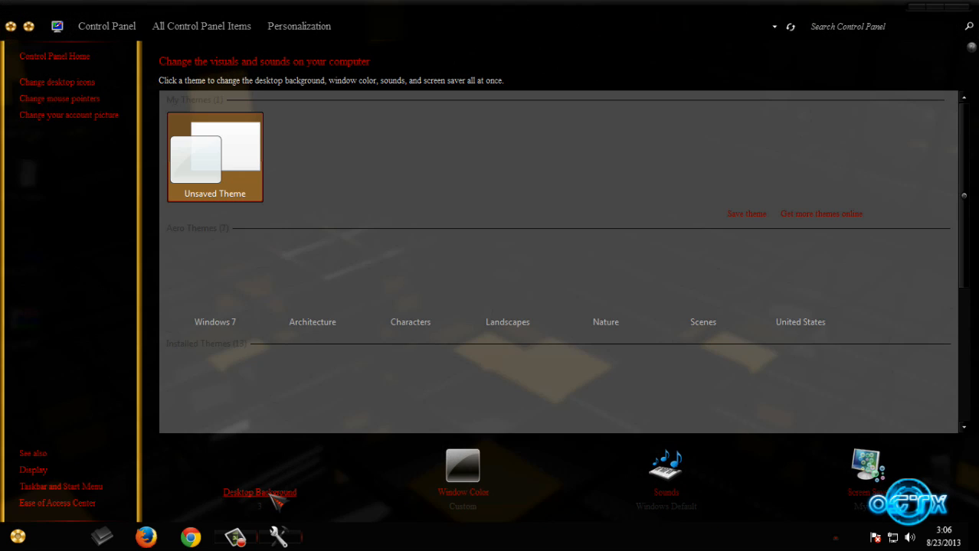
{"action": "left_click", "coordinate": [260, 493]}
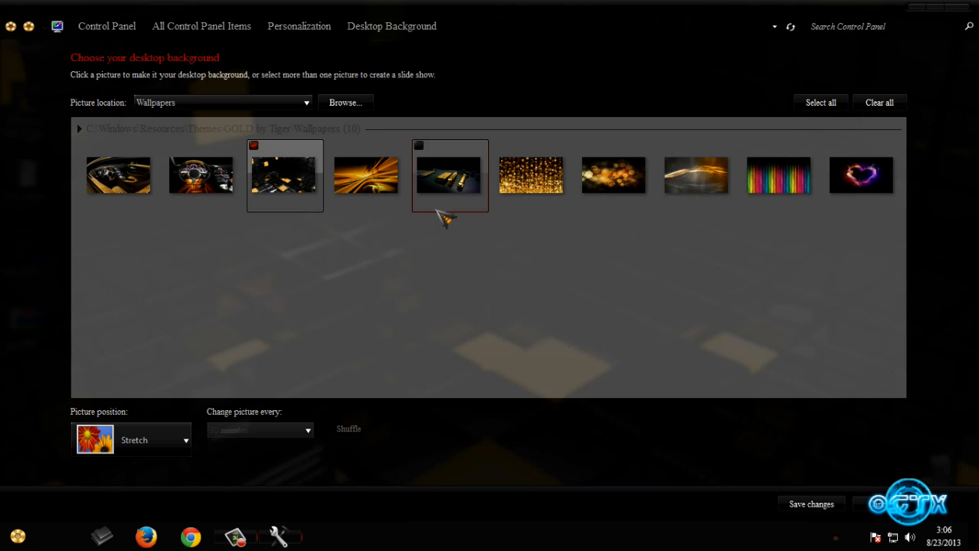
{"action": "left_click", "coordinate": [366, 175]}
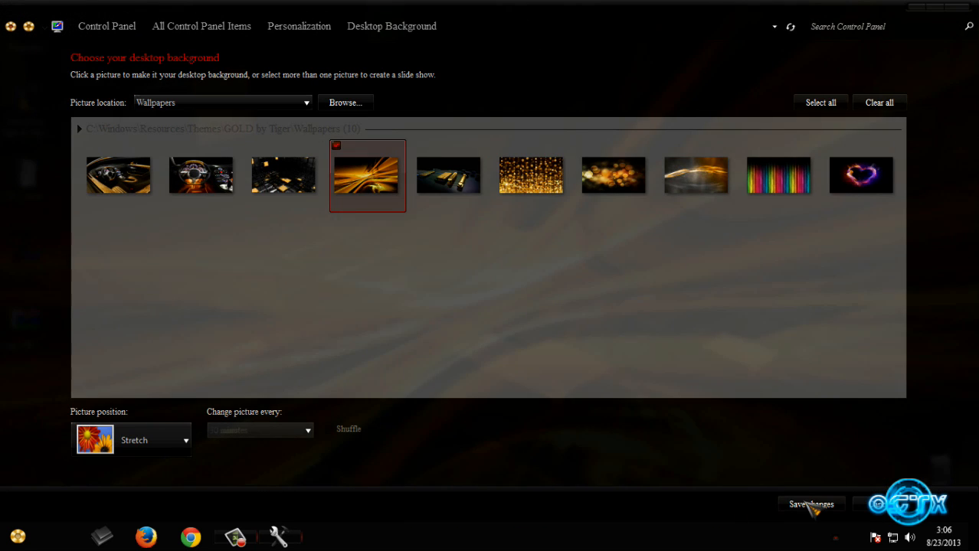
{"action": "left_click", "coordinate": [811, 504]}
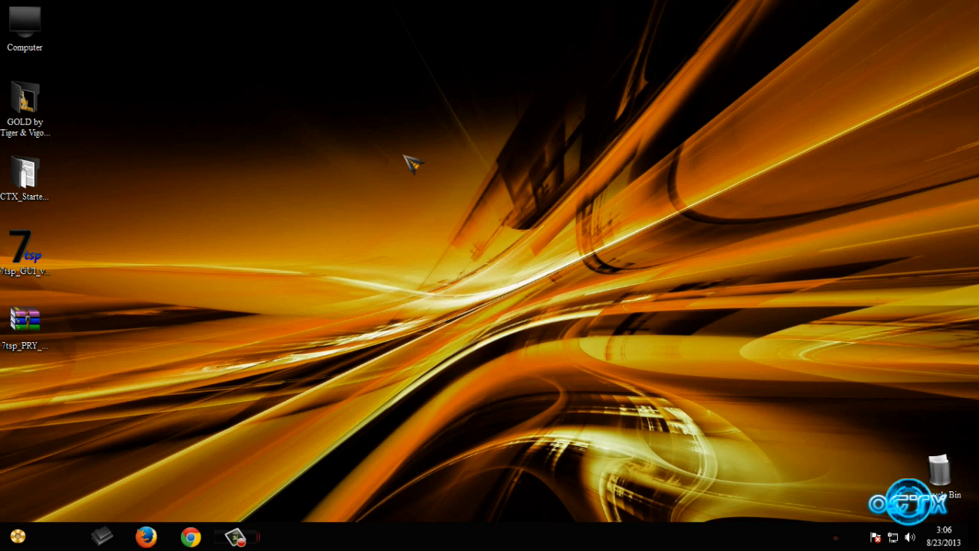
{"action": "mouse_move", "coordinate": [693, 172]}
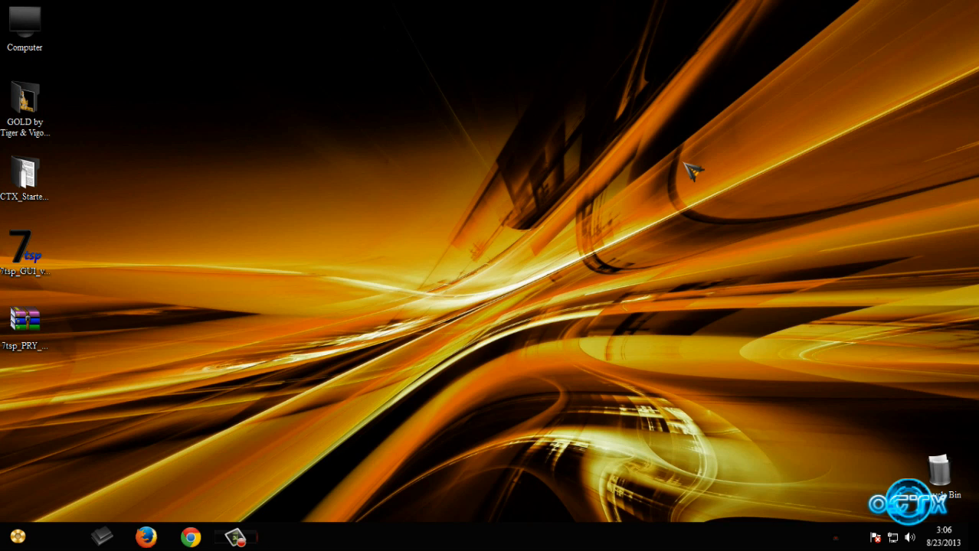